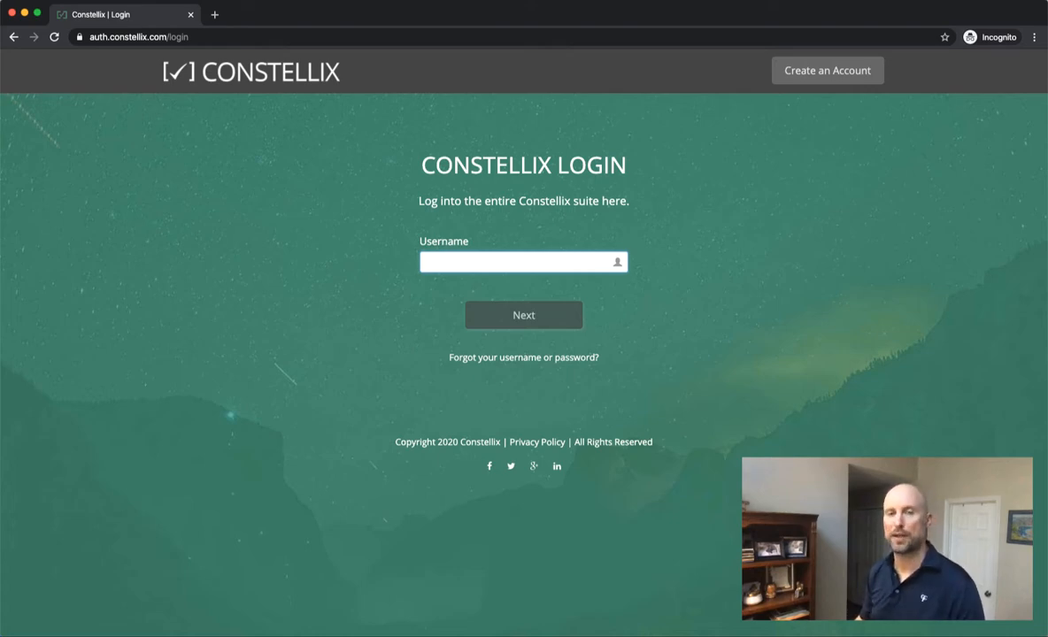
mouse_move(377, 429)
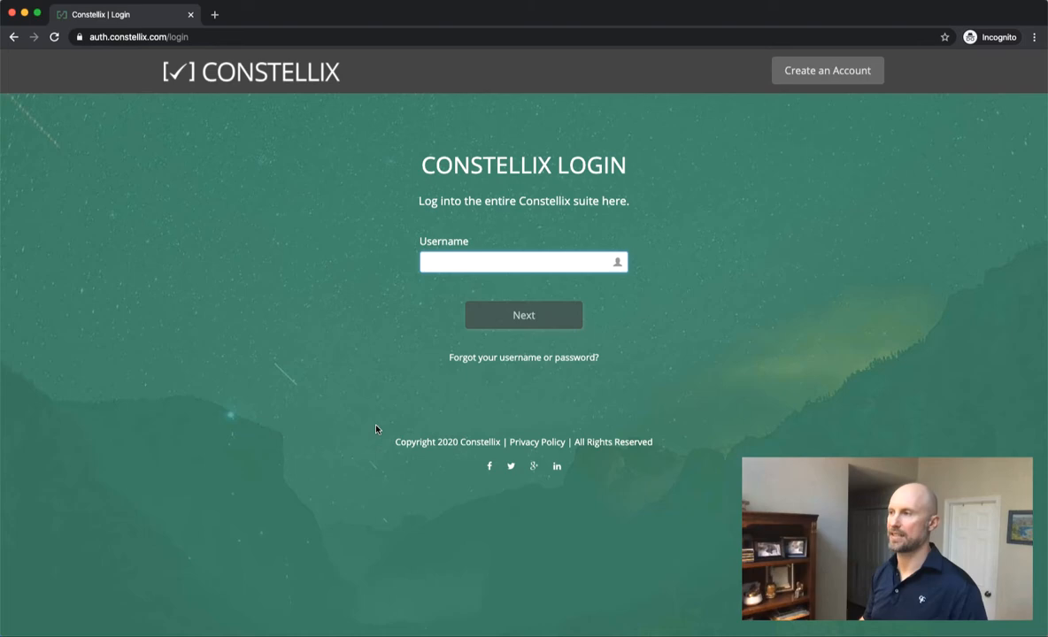
Sign in as user jadmin with the account password to reach the dashboard
type("jadmin")
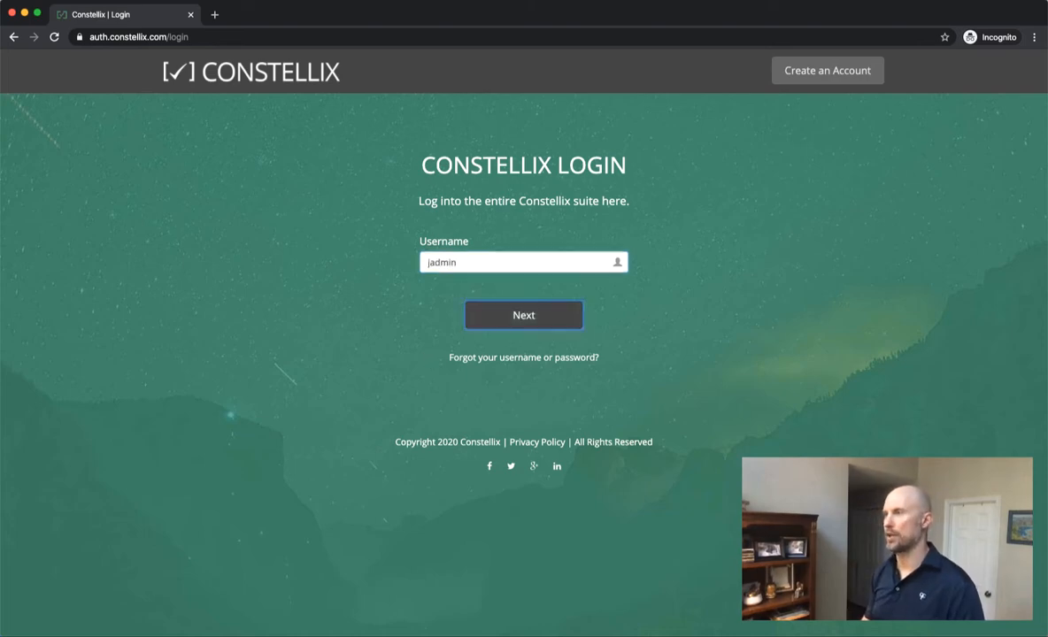
left_click(523, 315)
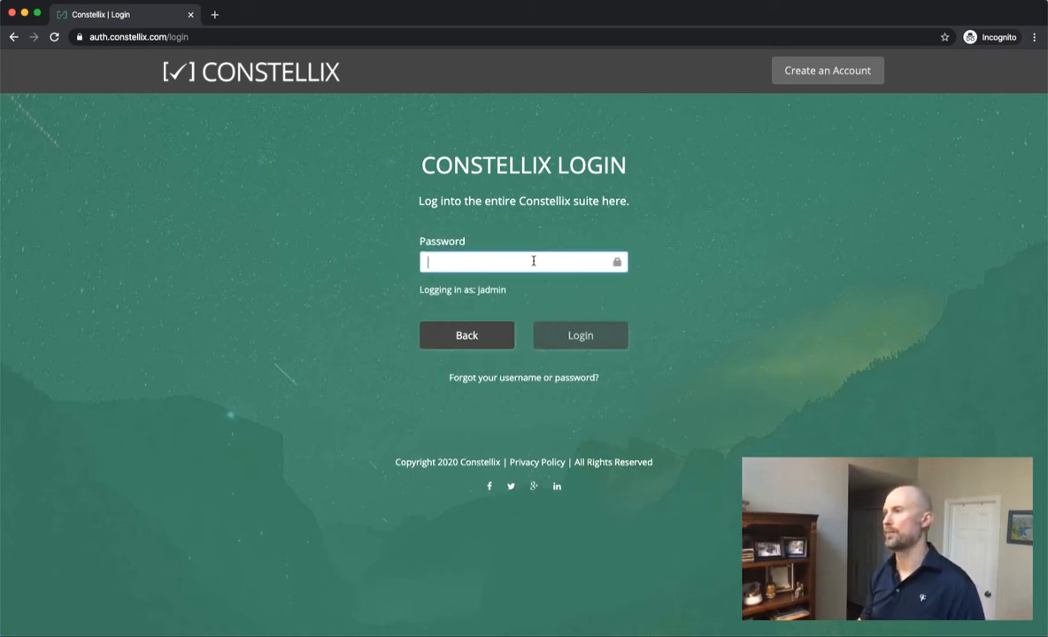
left_click(580, 336)
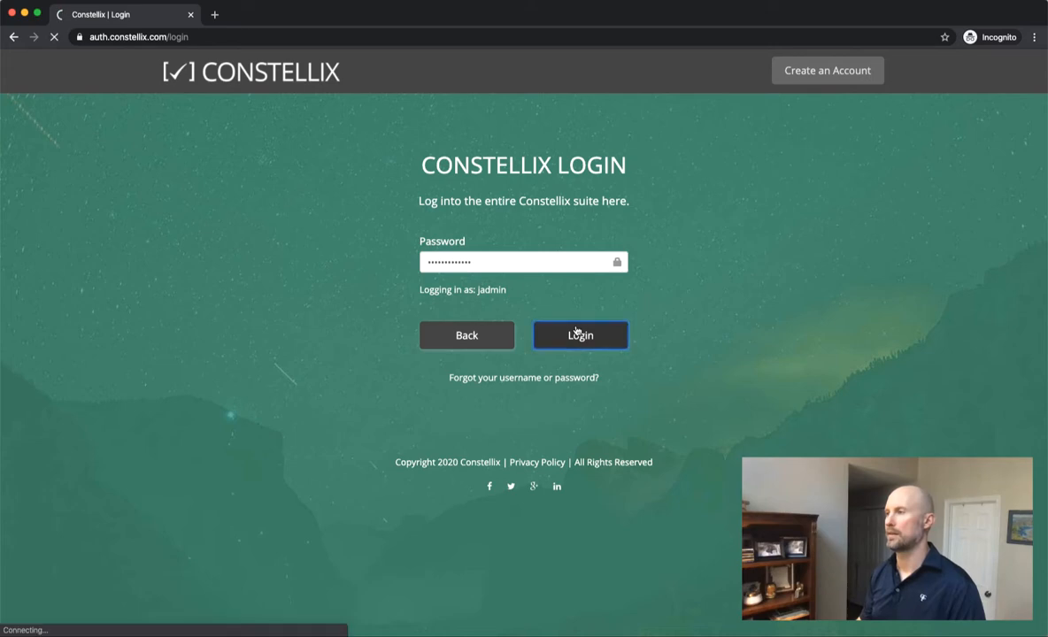
left_click(579, 335)
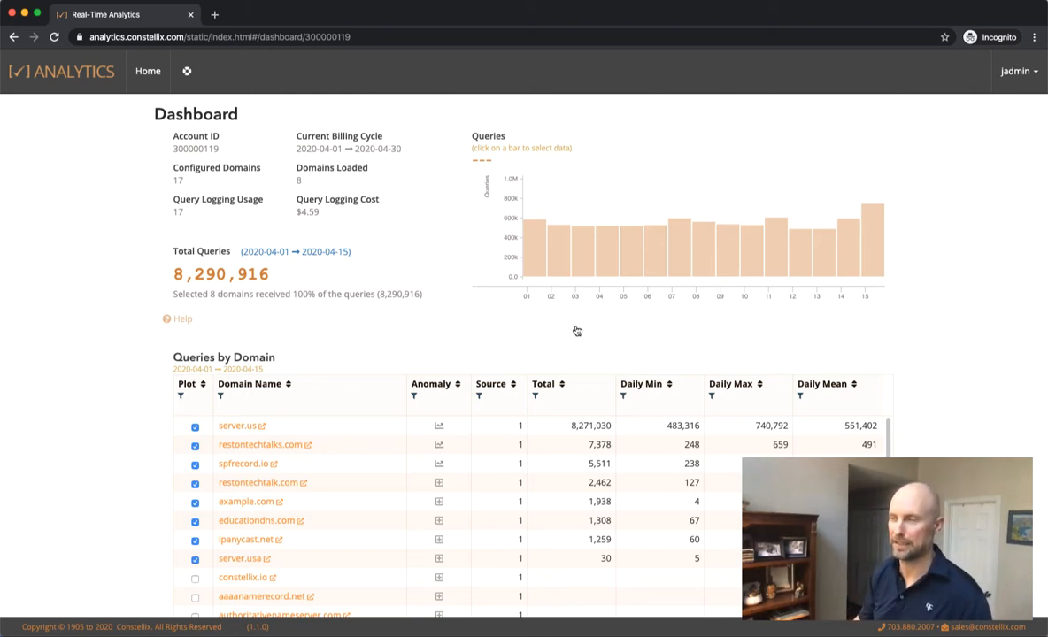
mouse_move(505, 301)
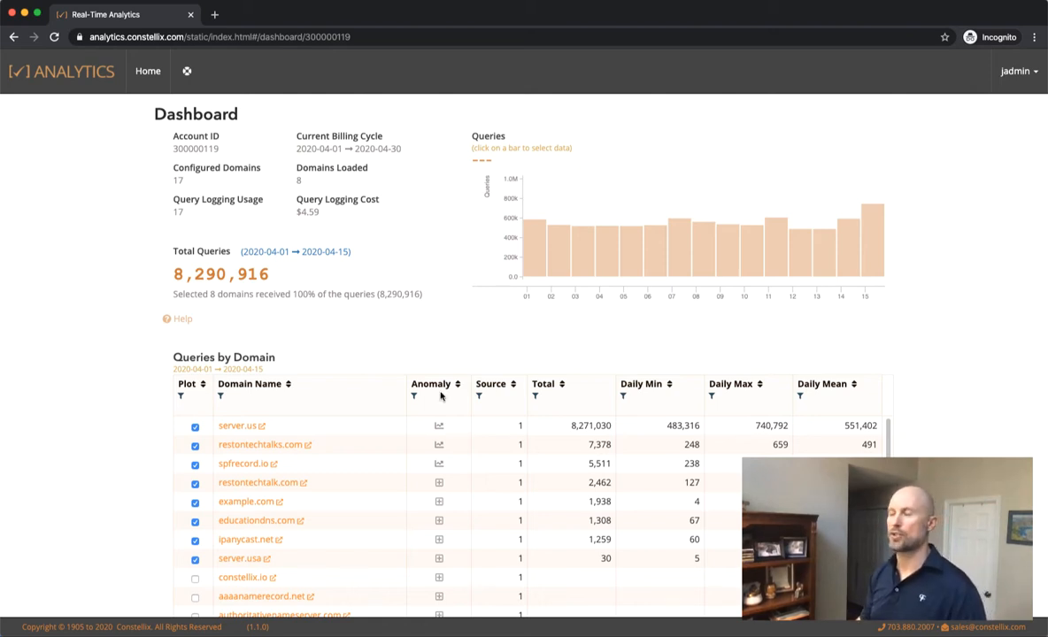
mouse_move(449, 471)
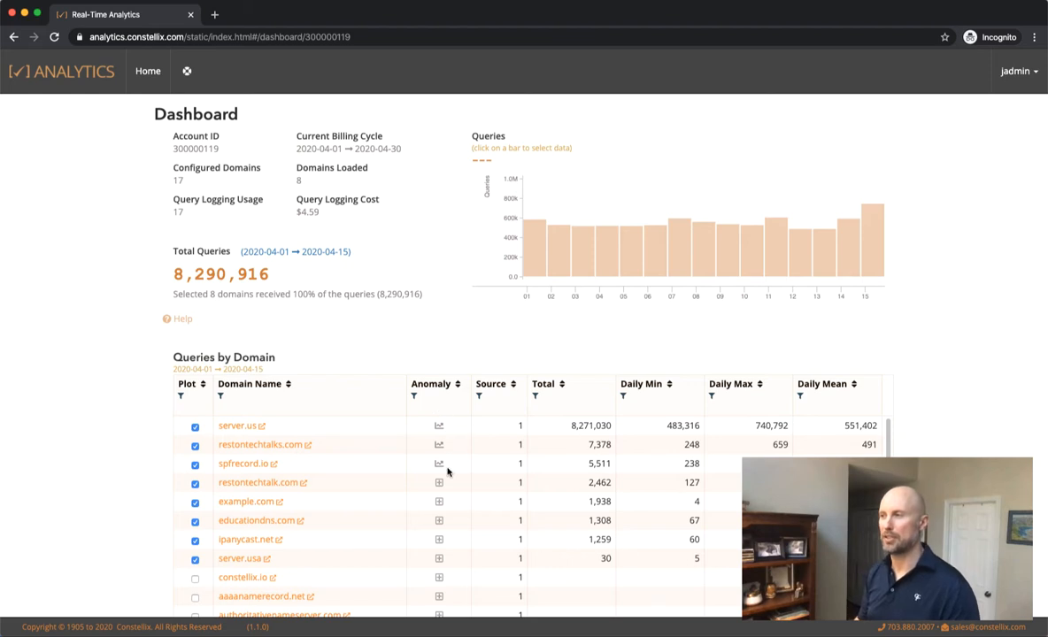
mouse_move(438, 459)
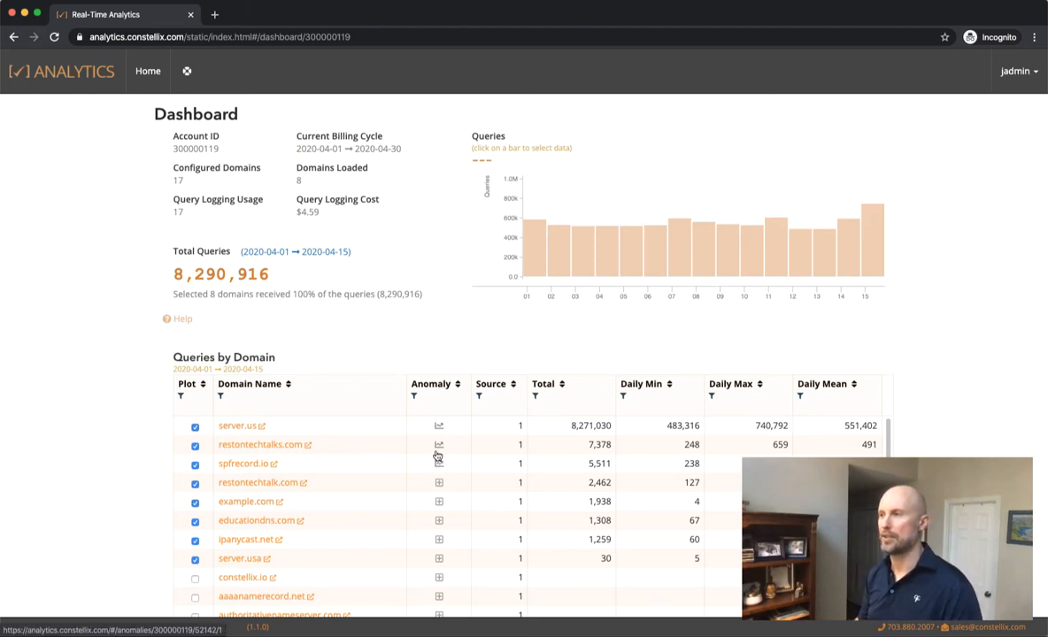
mouse_move(444, 471)
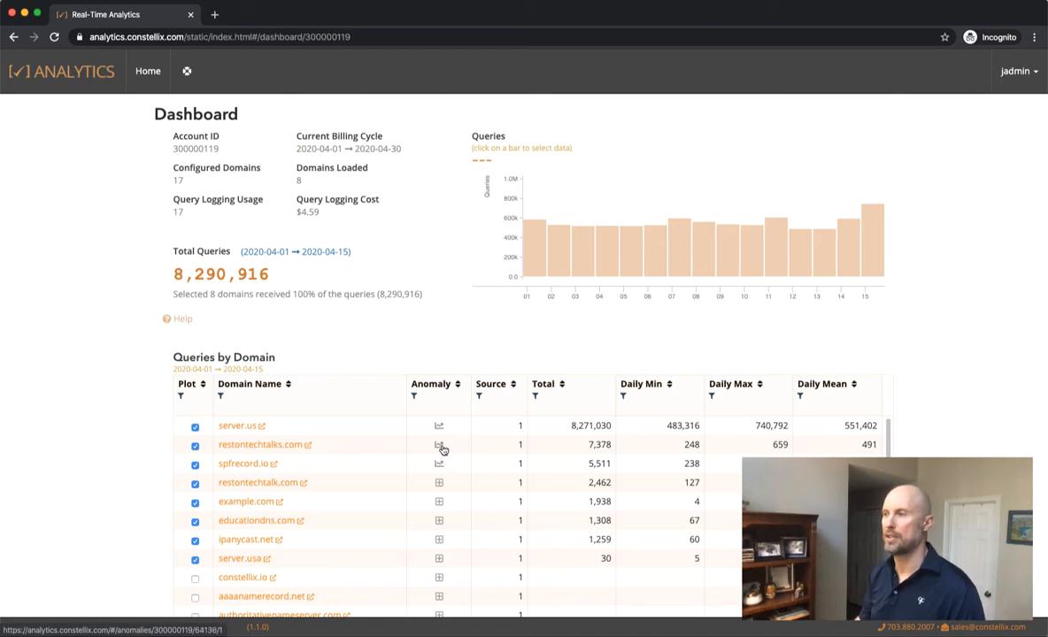
From restontechtalks.com's anomaly view, select server.us in Scheduled Anomaly Detections to chart it
left_click(439, 447)
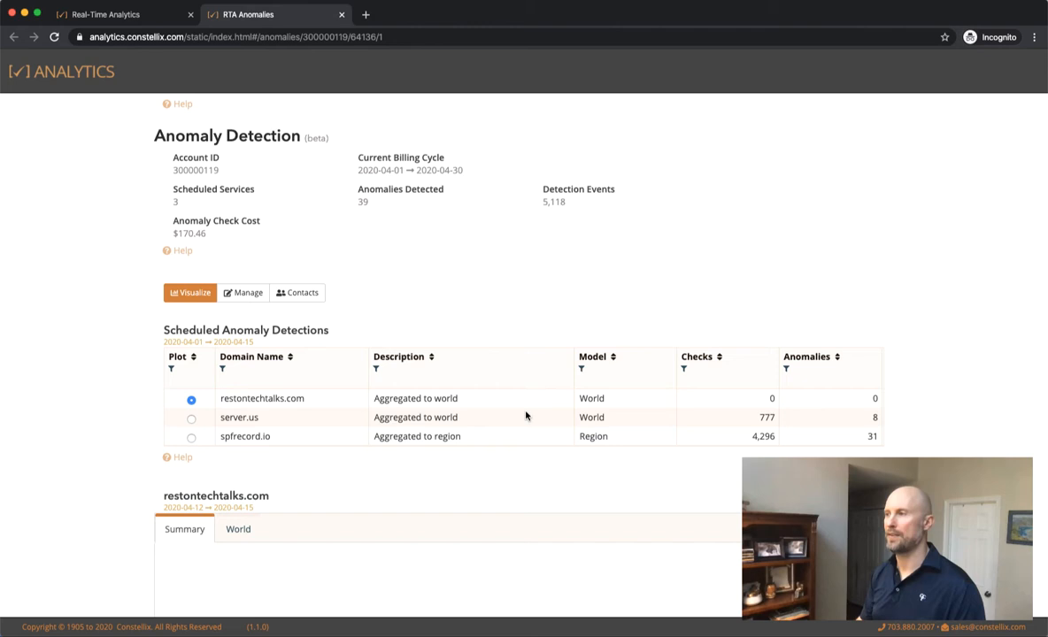
mouse_move(951, 428)
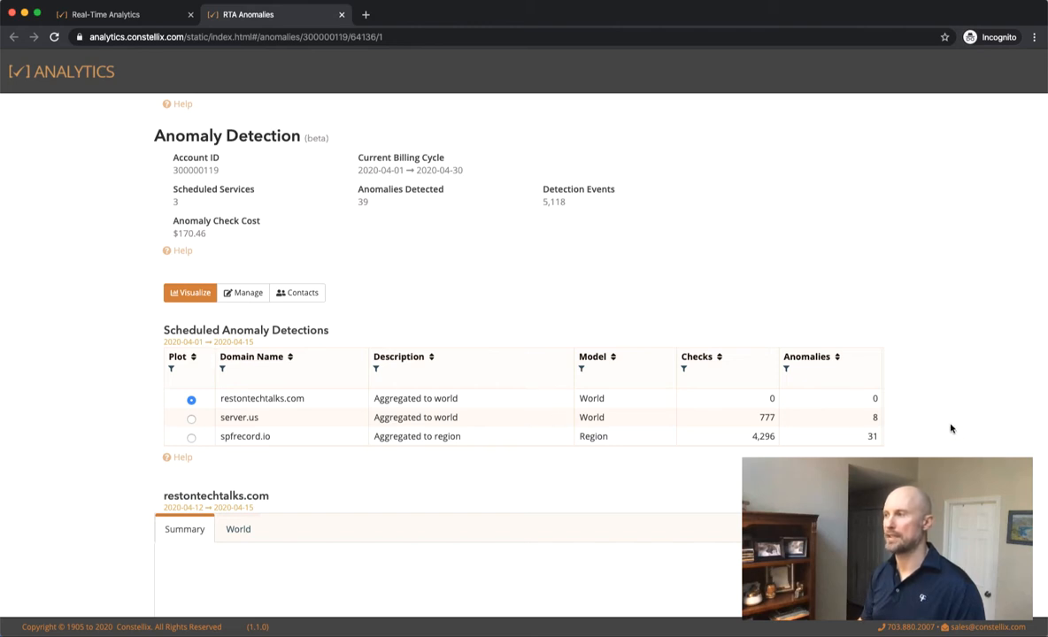
scroll("down", 3)
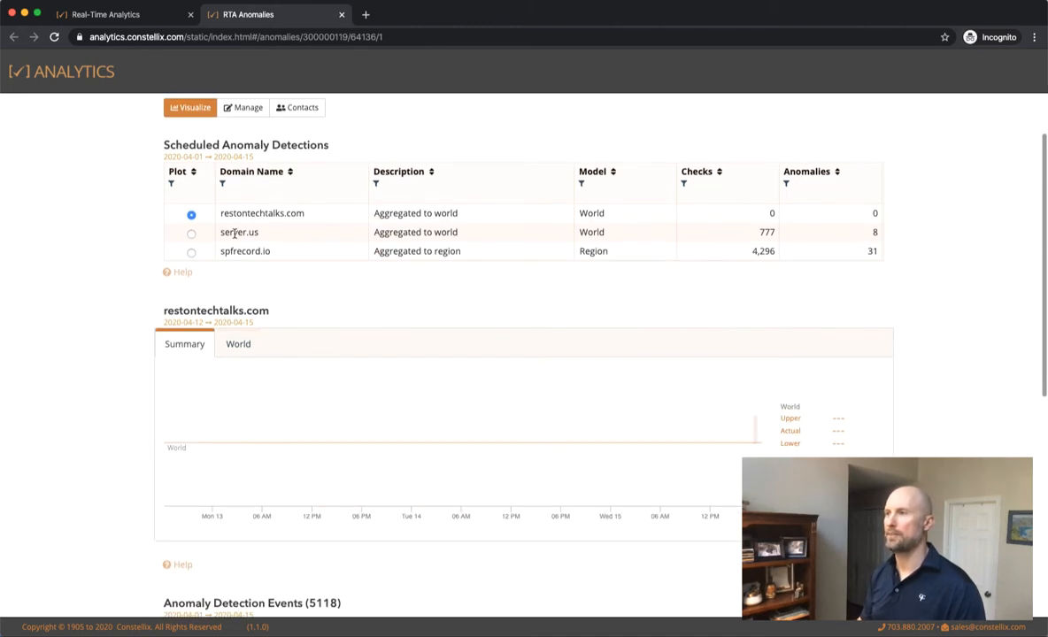
left_click(191, 232)
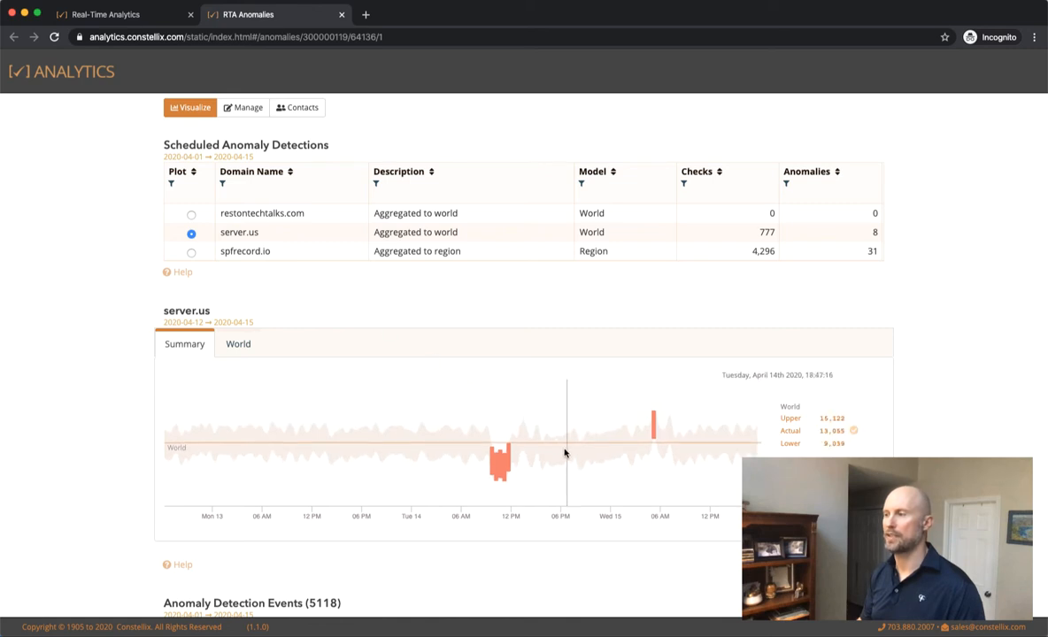
mouse_move(503, 458)
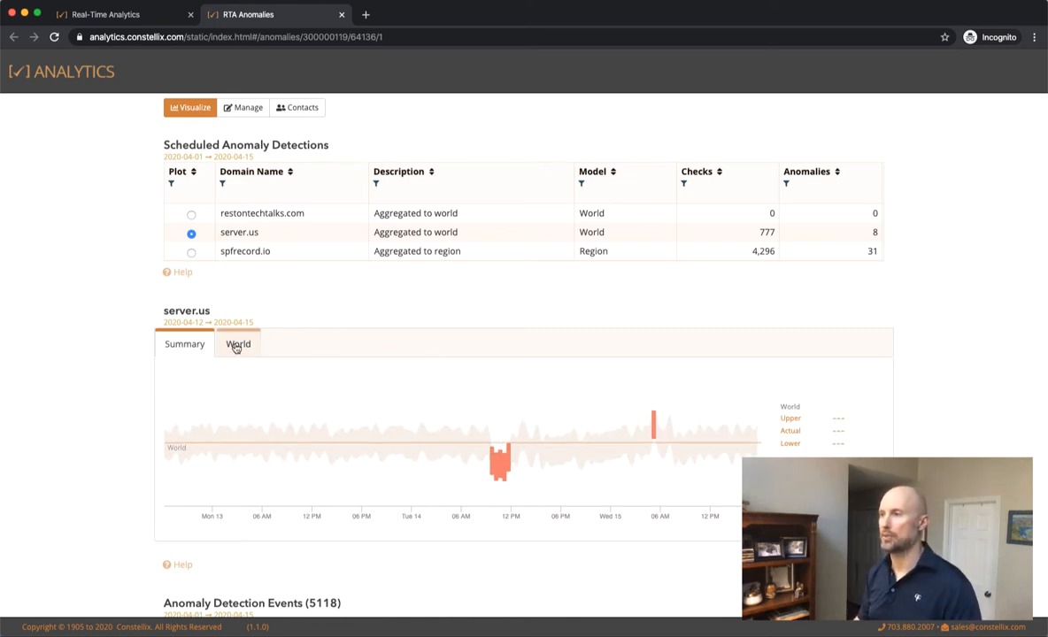
Show the server.us World query-count chart with its flagged 15,436 spike
left_click(238, 344)
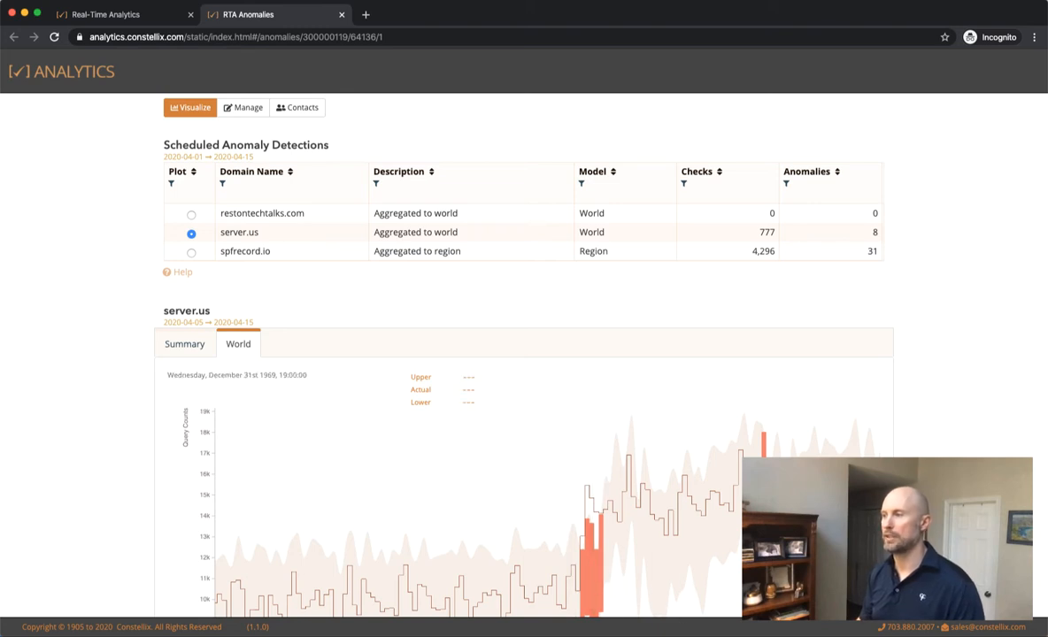
scroll("down", 3)
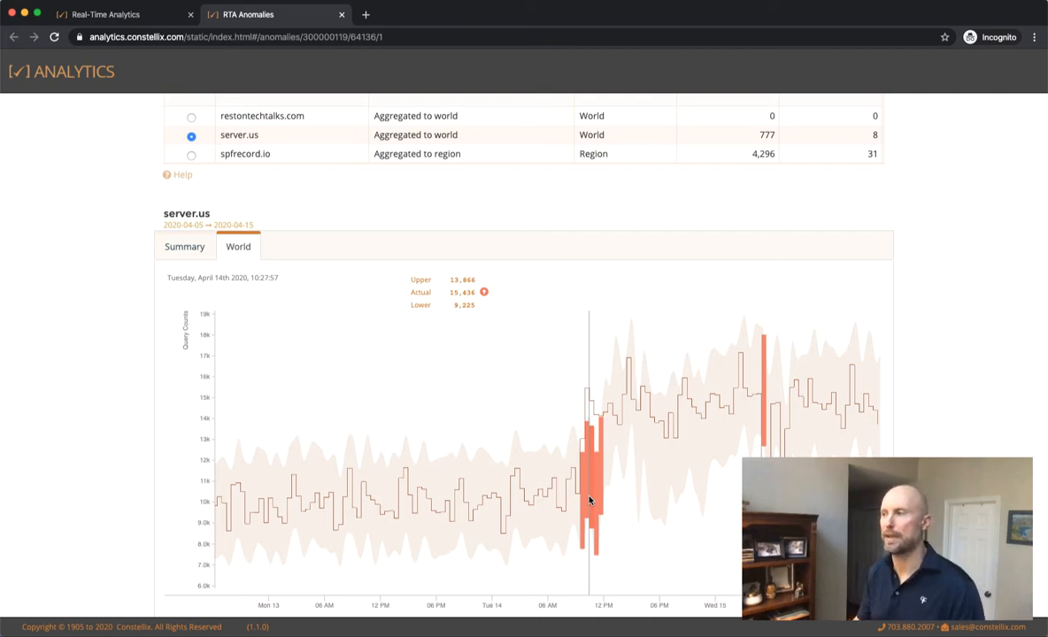
mouse_move(998, 453)
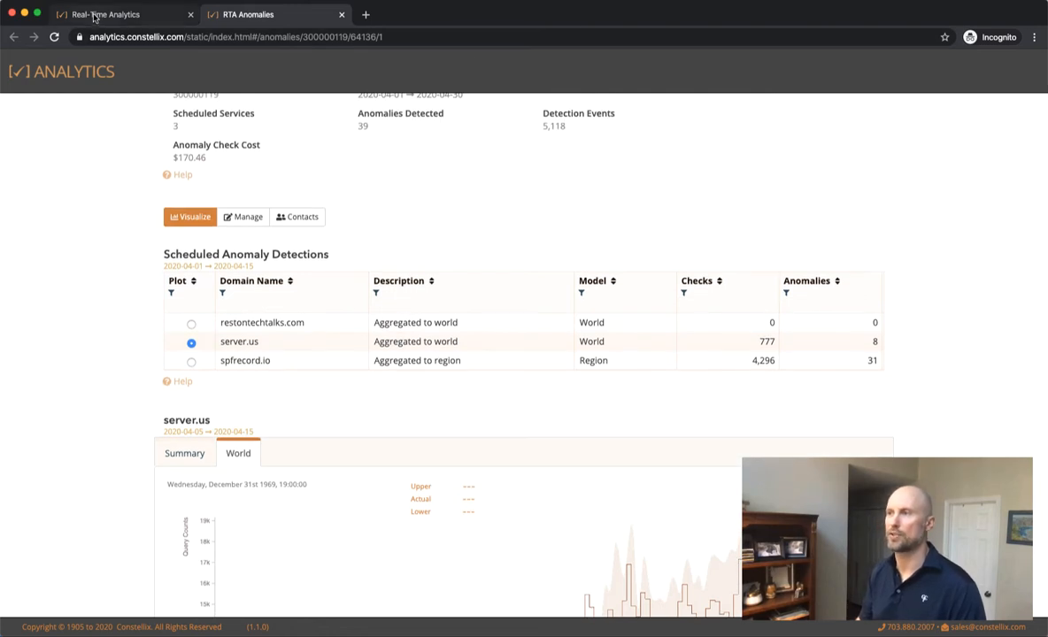
Return to the domain dashboard and show server.us Queries by Location with its world map
left_click(239, 342)
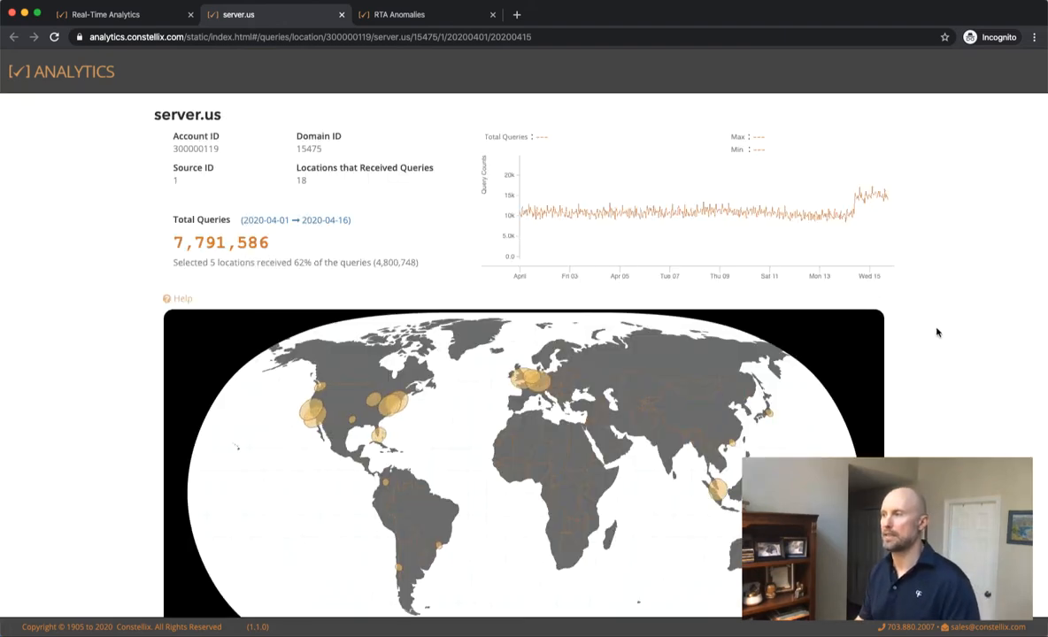
scroll("down", 3)
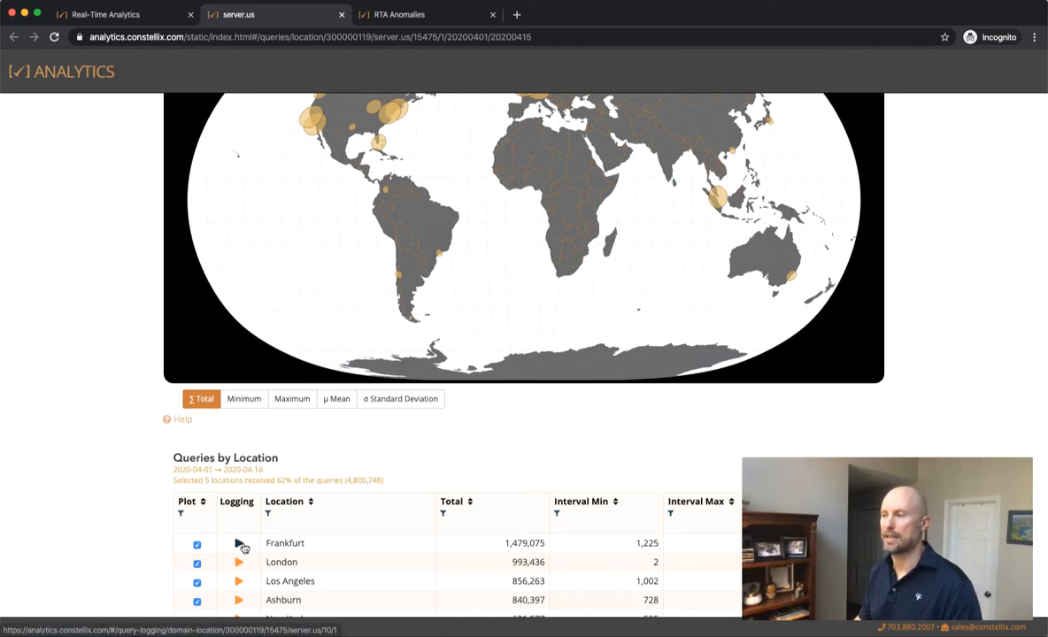
Start streaming live query logs for server.us at the Frankfurt location
left_click(240, 543)
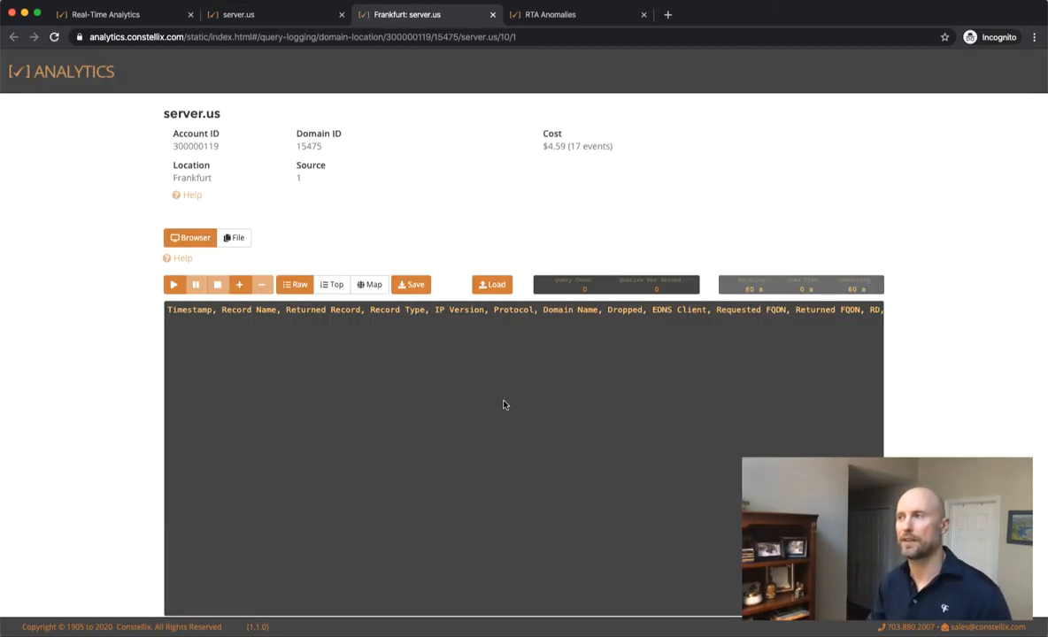
left_click(174, 285)
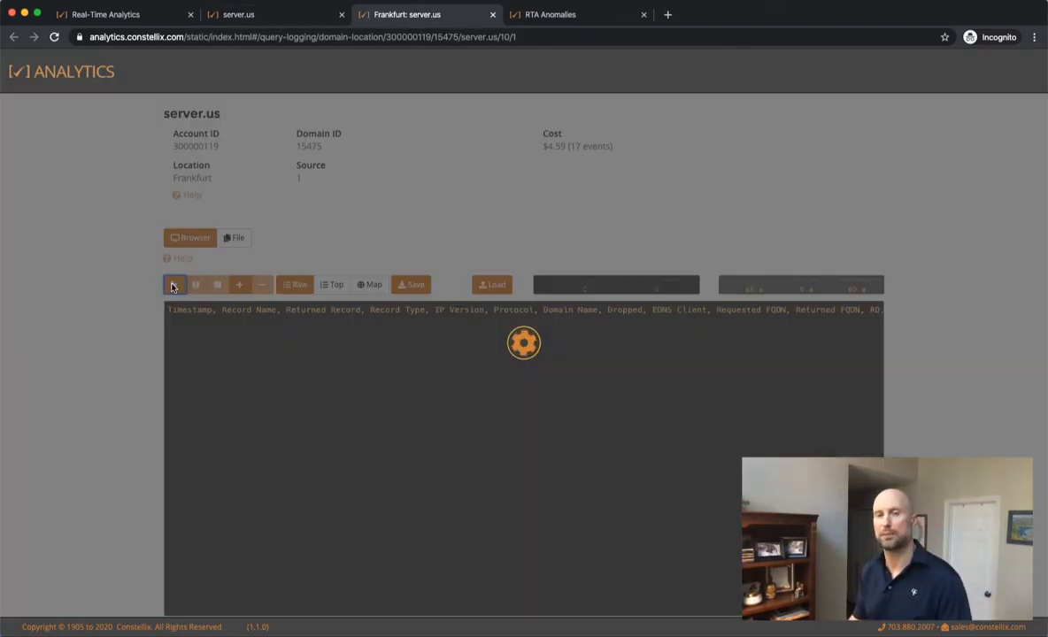
left_click(173, 284)
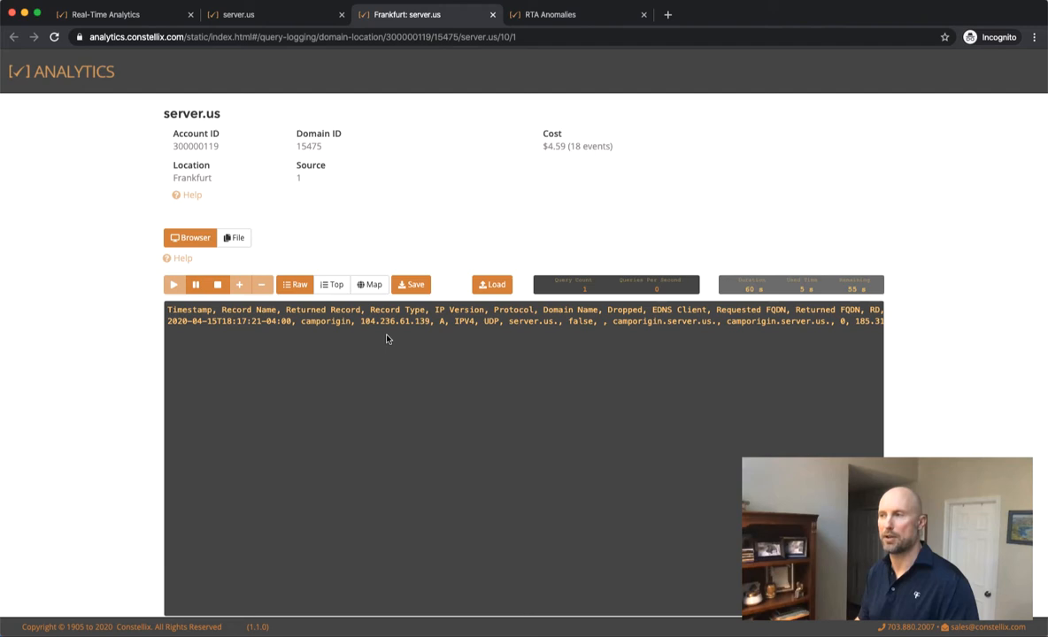
Break down top Frankfurt queries by record name, source address, IP version and record type
left_click(331, 284)
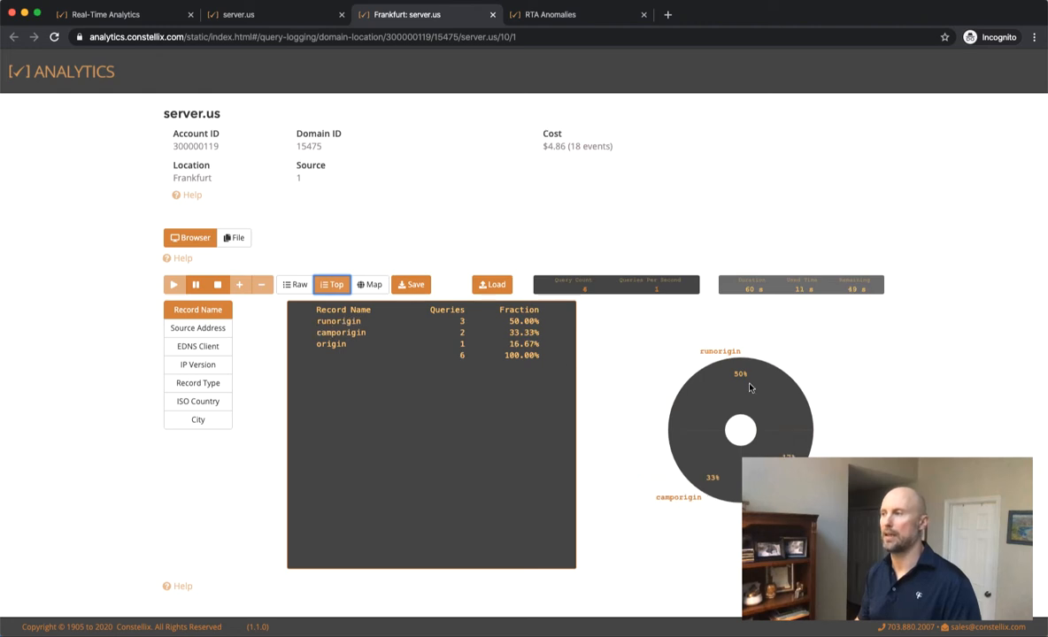
left_click(197, 328)
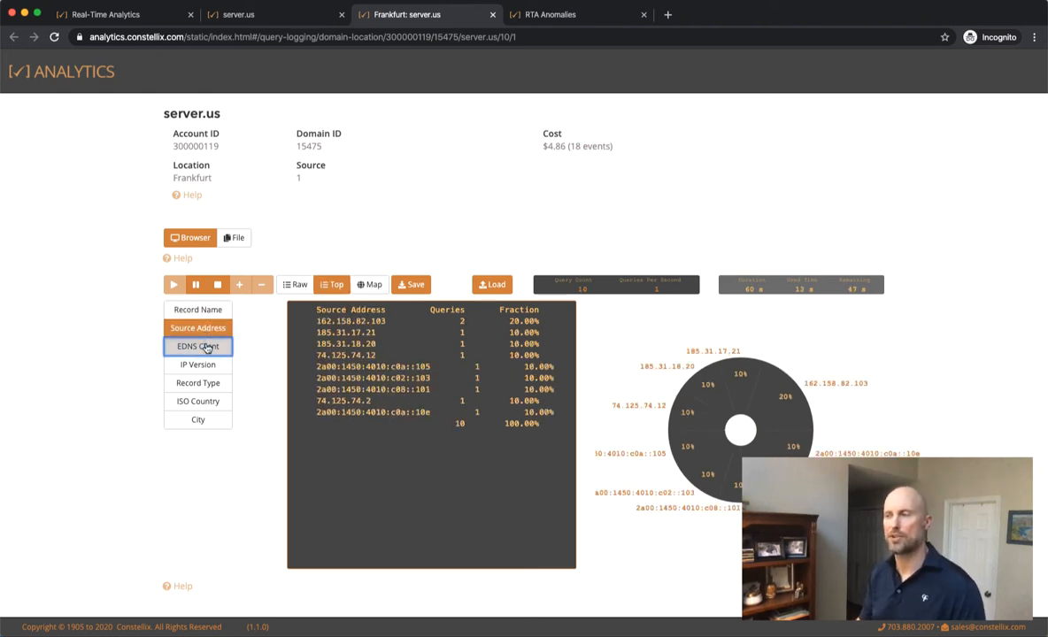
left_click(197, 364)
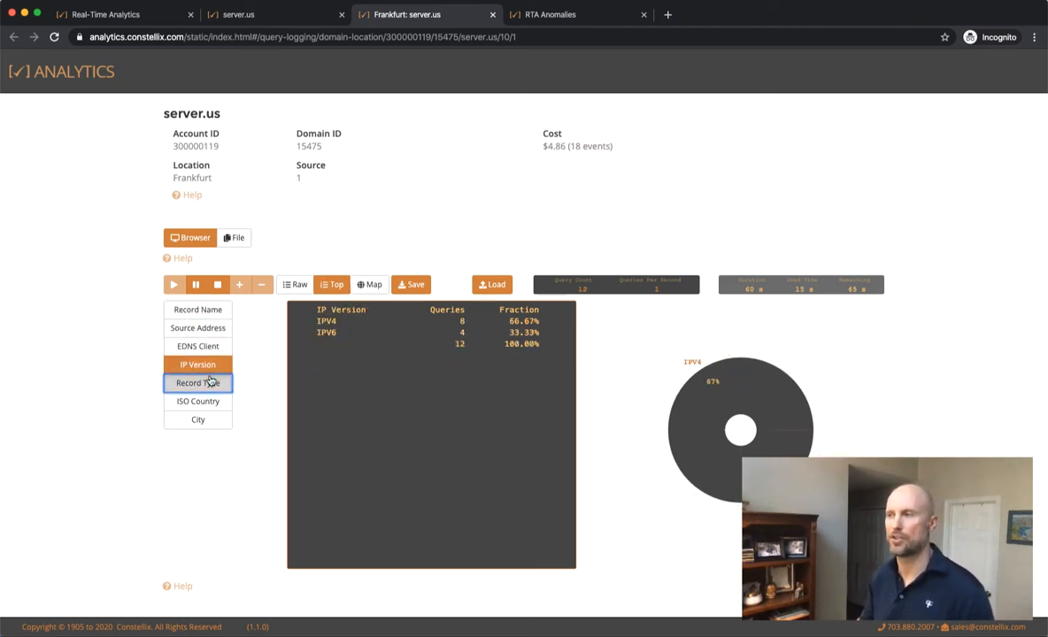
left_click(197, 420)
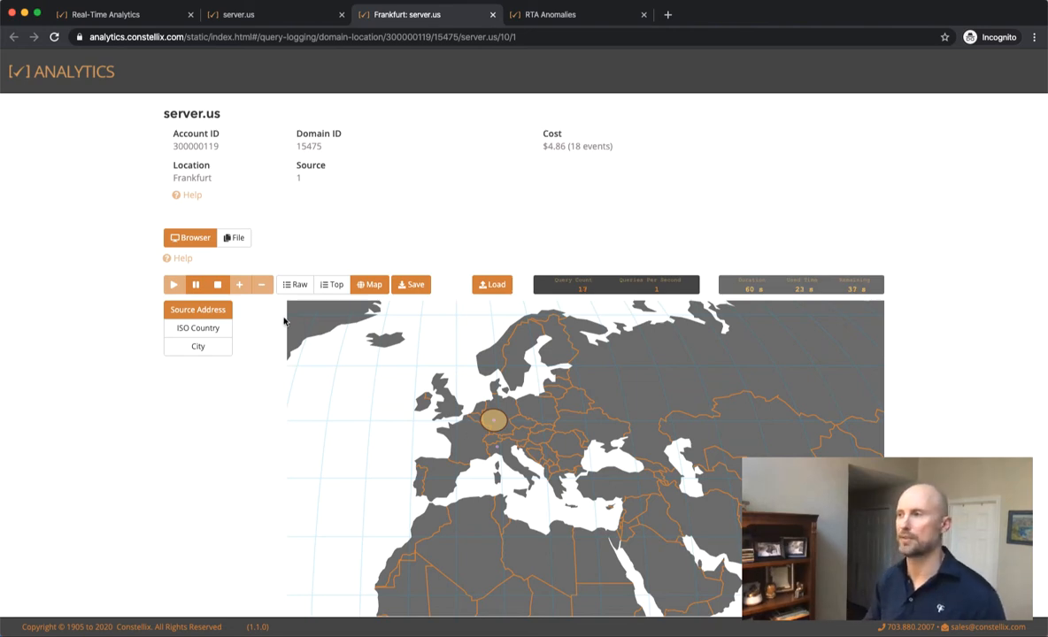
left_click(295, 284)
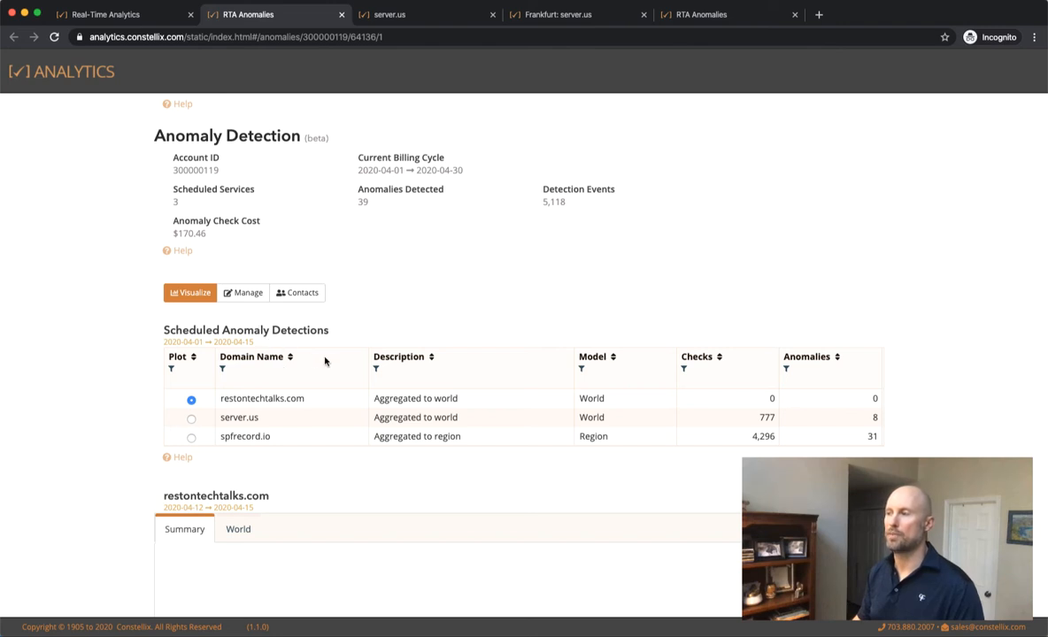
In detection management, unschedule restontechtalks.com and save that row
left_click(243, 293)
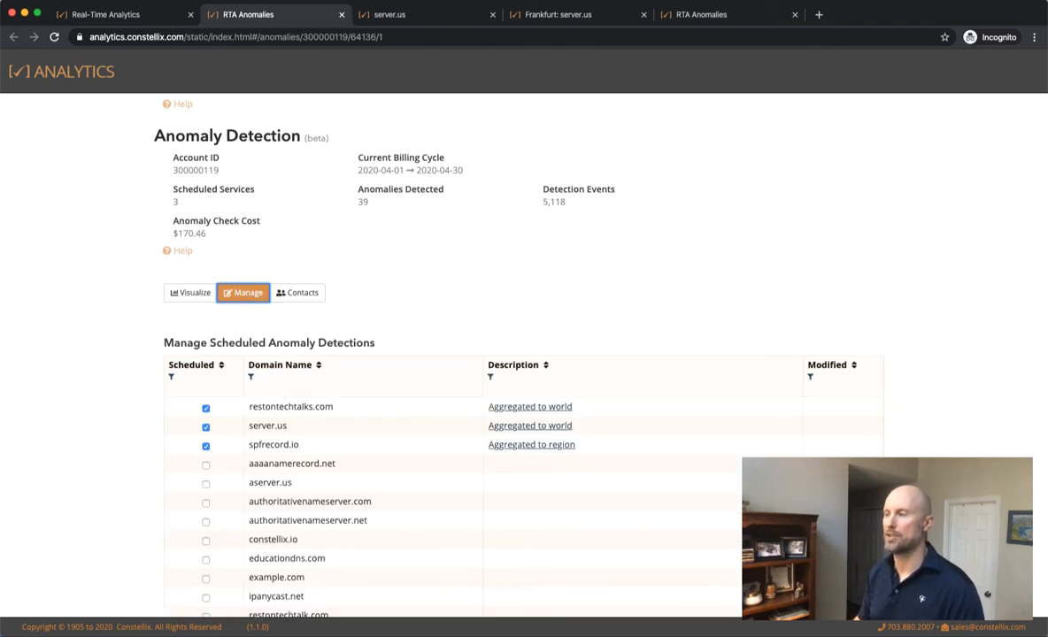
mouse_move(336, 485)
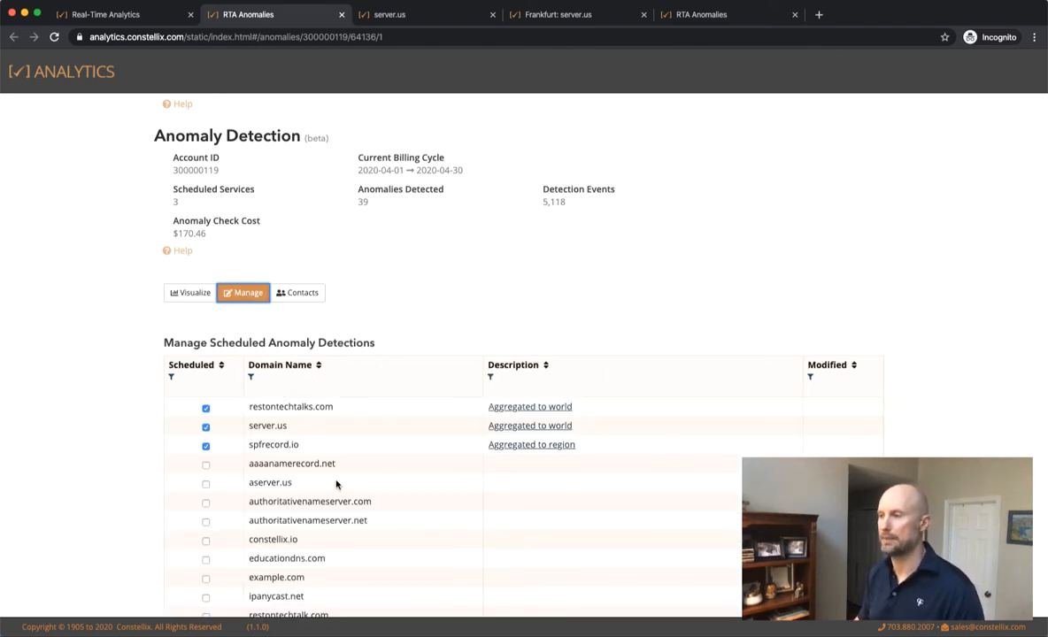
scroll("down", 3)
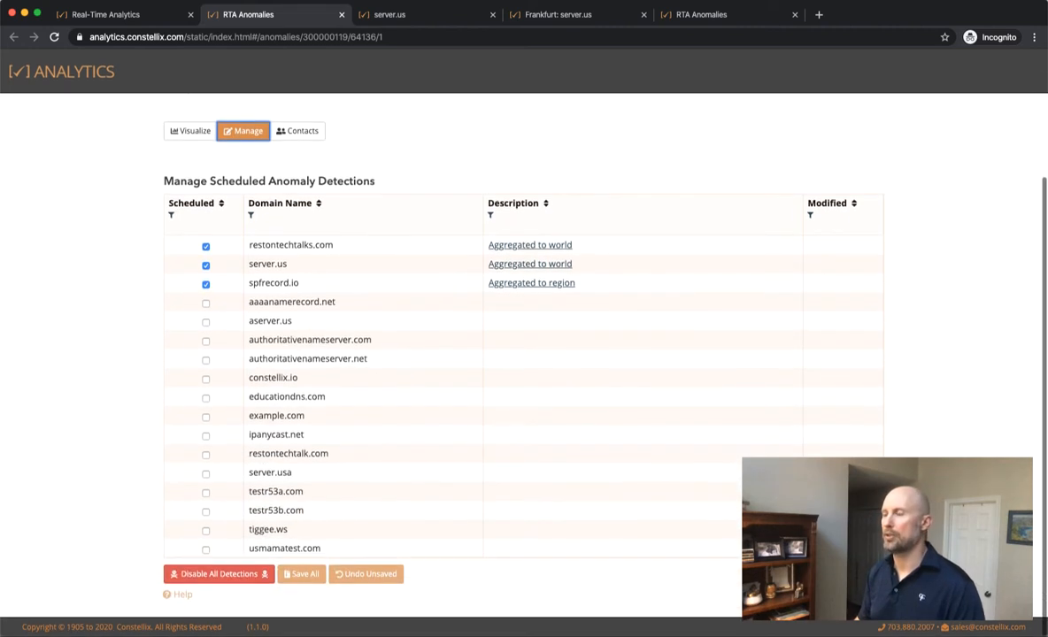
mouse_move(247, 357)
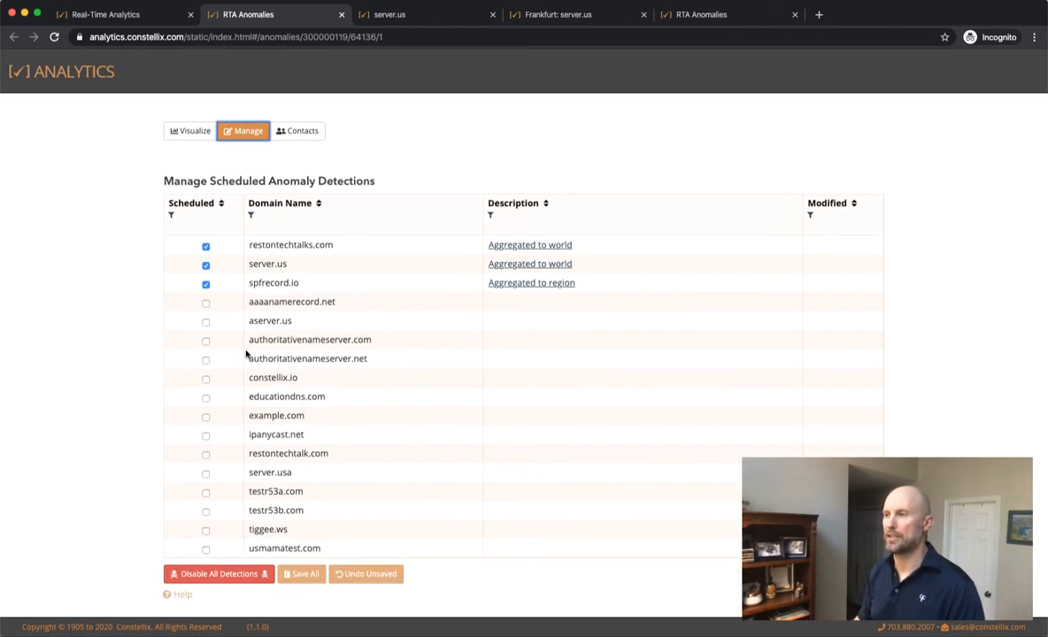
left_click(204, 245)
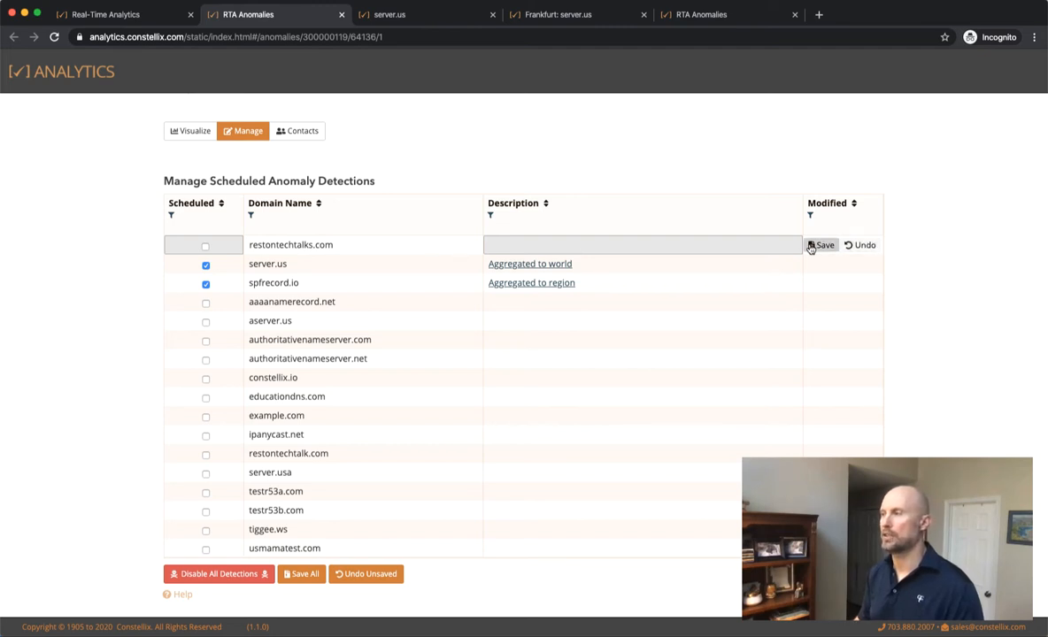
left_click(821, 245)
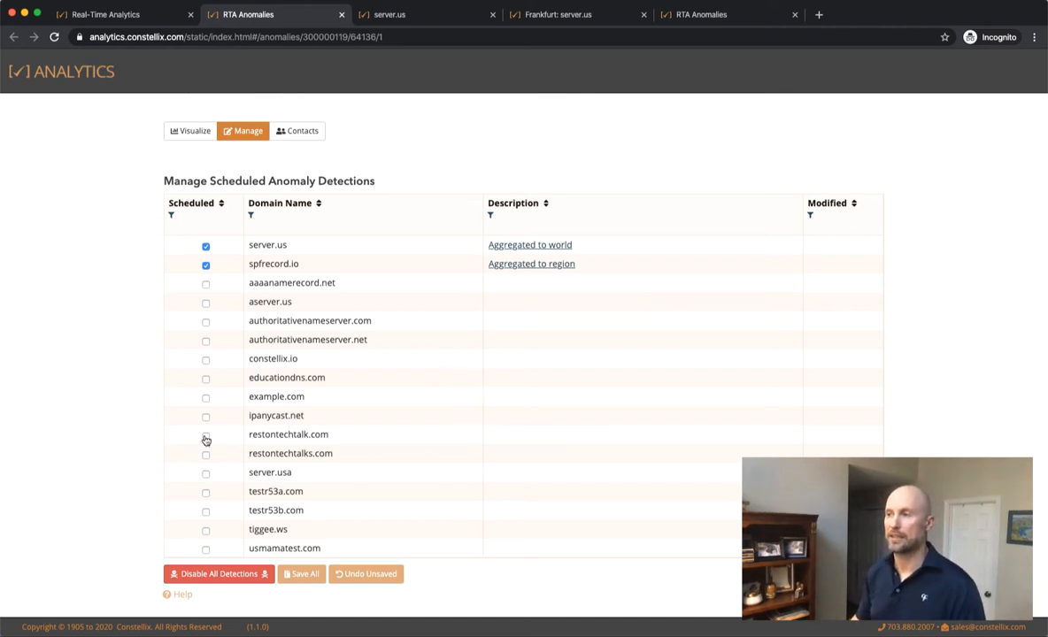
Schedule restontechtalk.com with Aggregated to world and save it
left_click(205, 434)
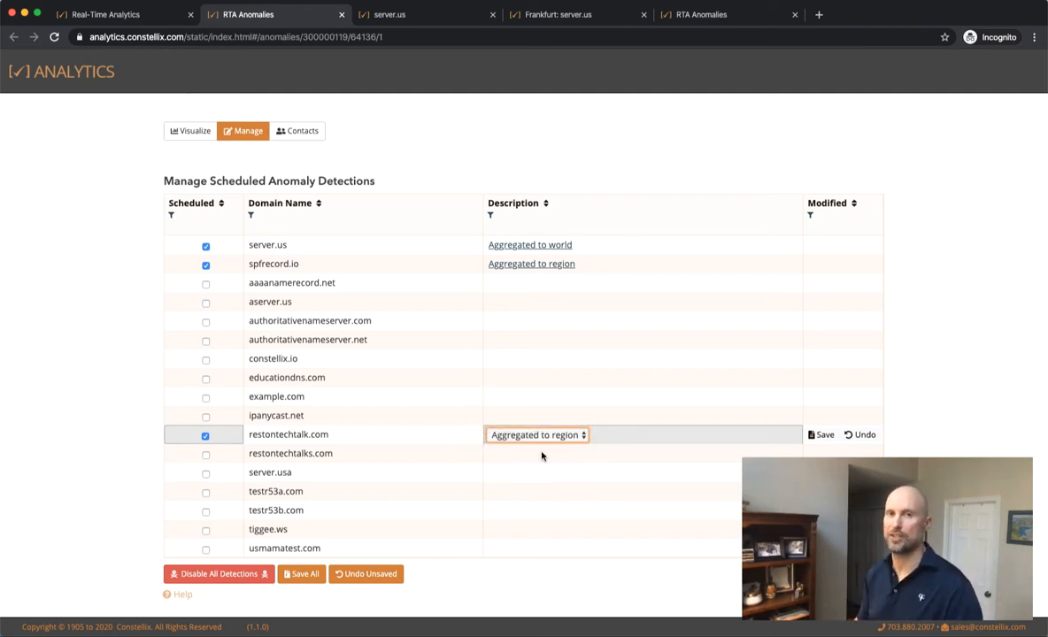
left_click(537, 434)
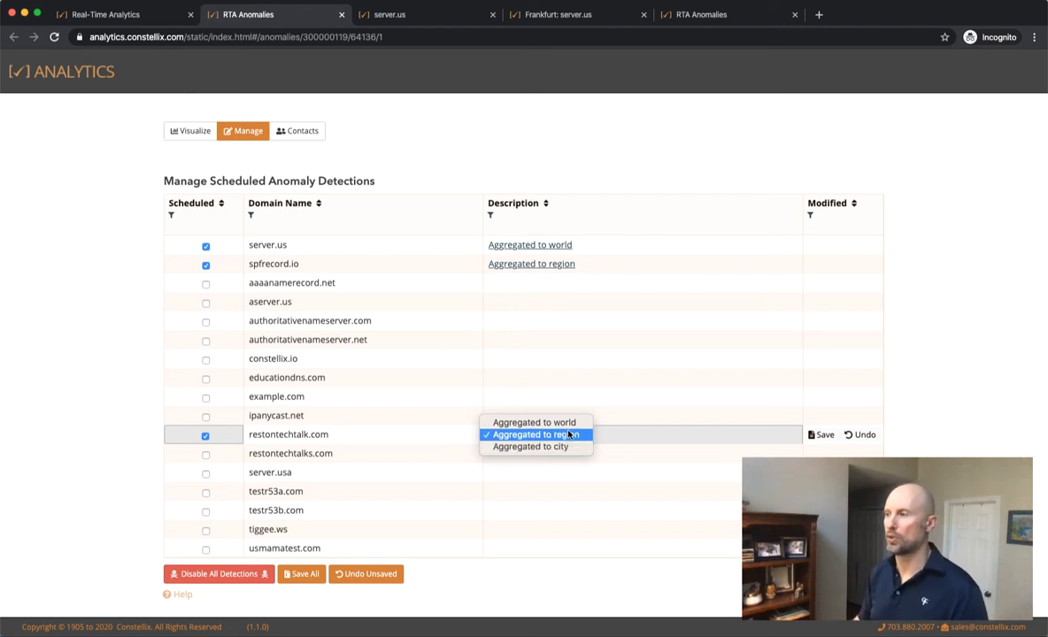
left_click(534, 423)
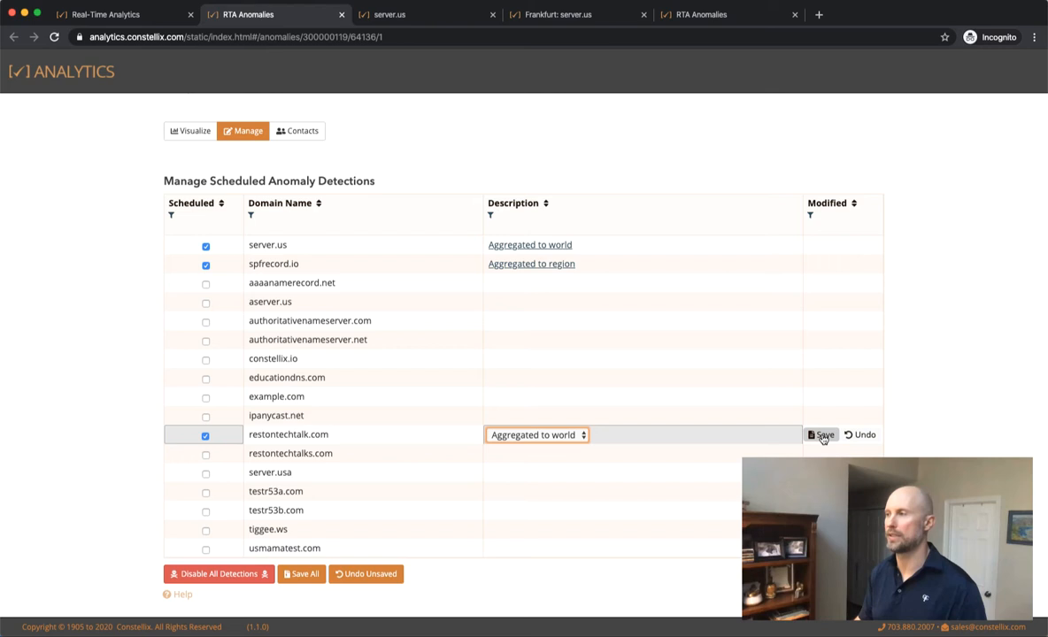
left_click(824, 434)
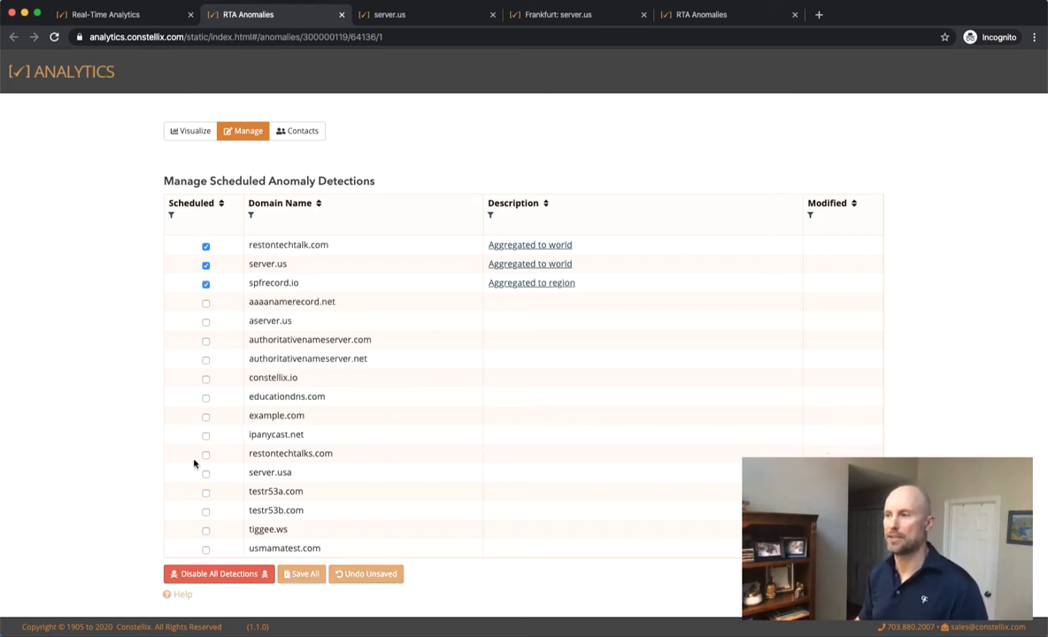
Re-schedule restontechtalks.com for anomaly detection
left_click(206, 454)
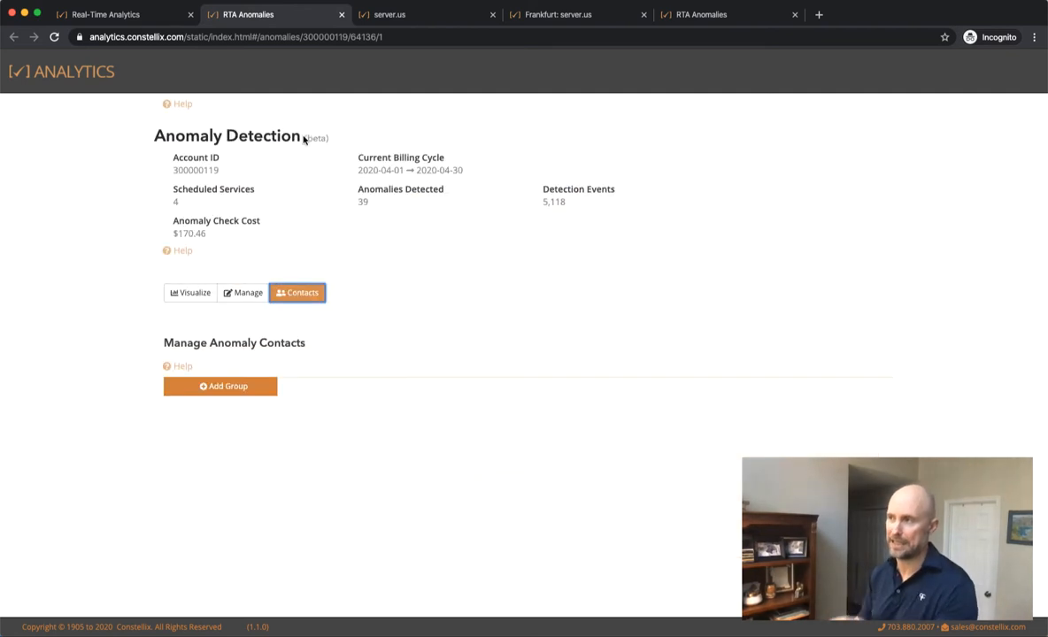
Add a contact group named DevOps and save it
left_click(220, 386)
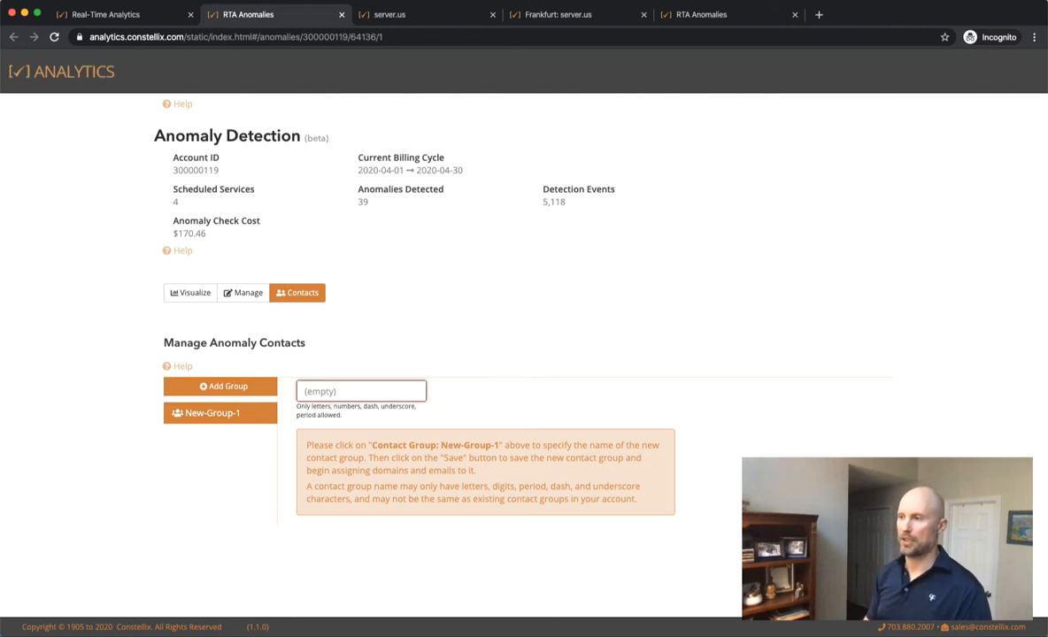
type("DevOps.")
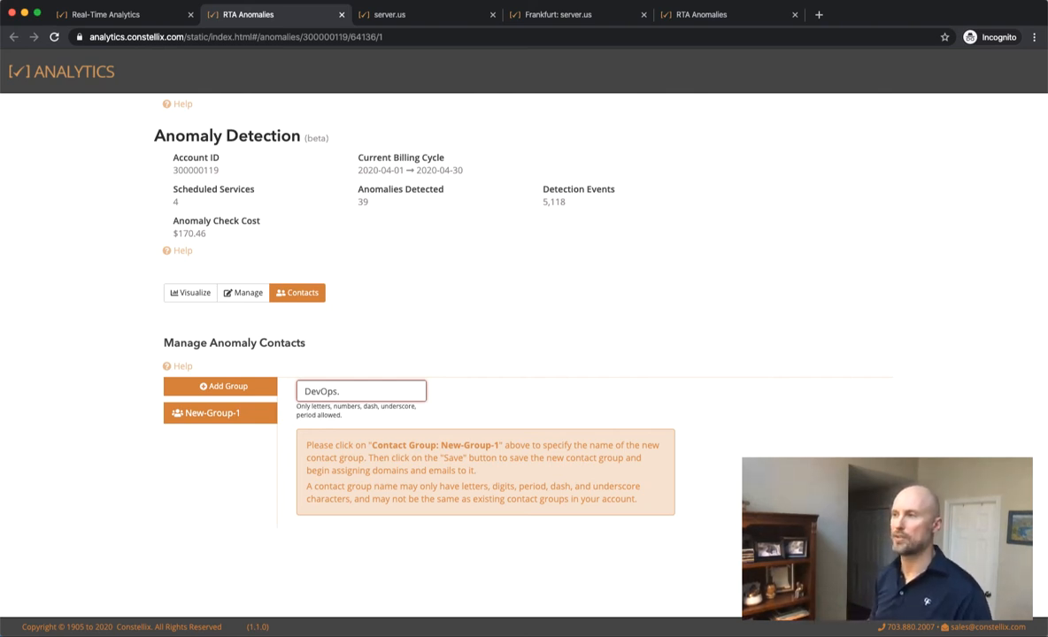
key("Backspace")
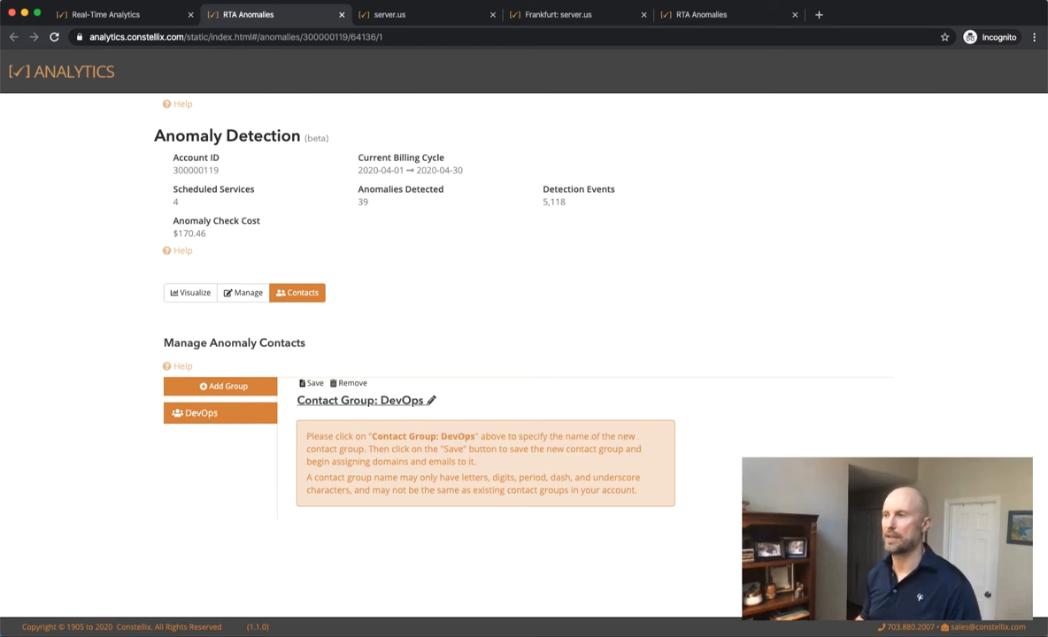
left_click(201, 411)
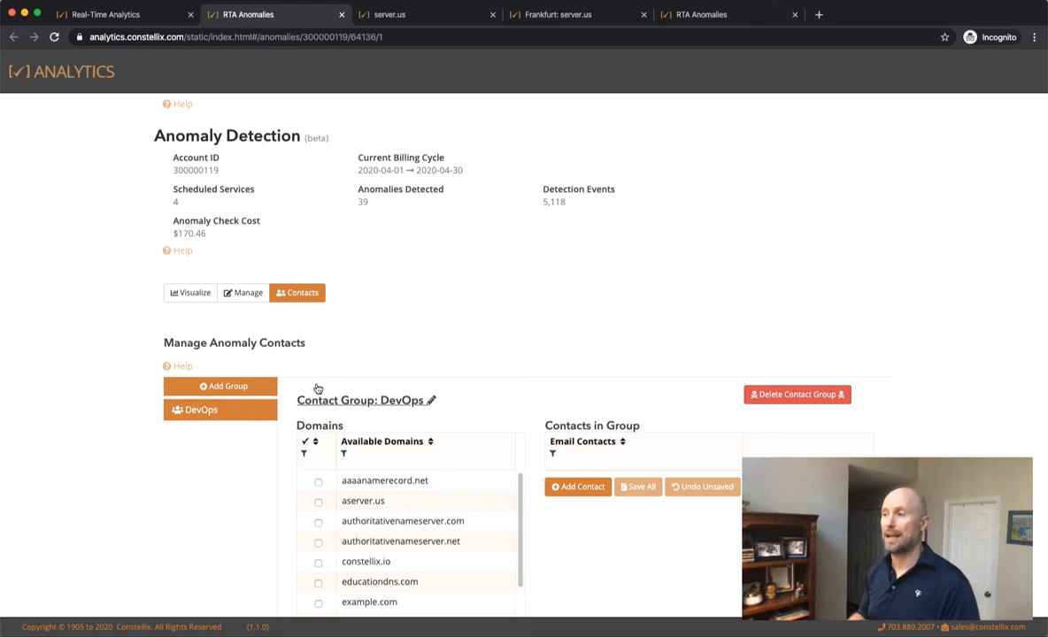
mouse_move(727, 325)
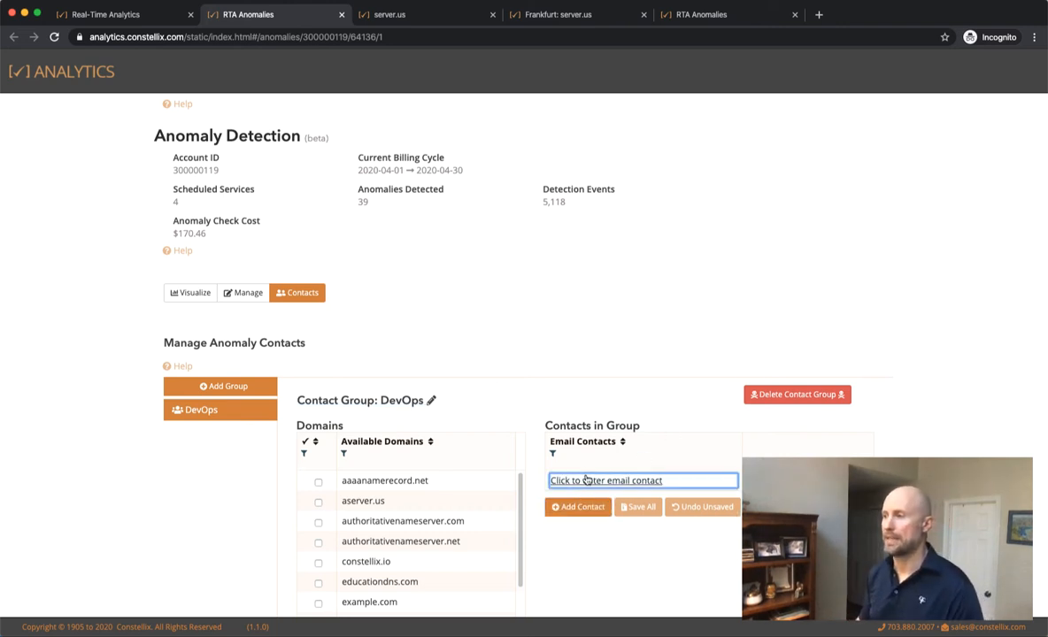
type("steve@example.co")
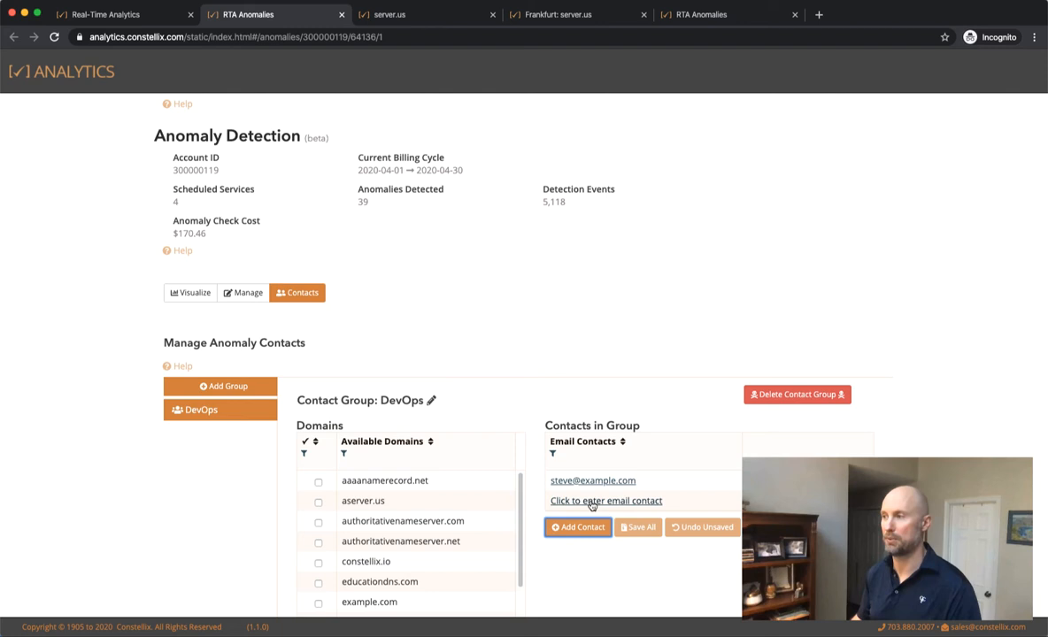
type("m")
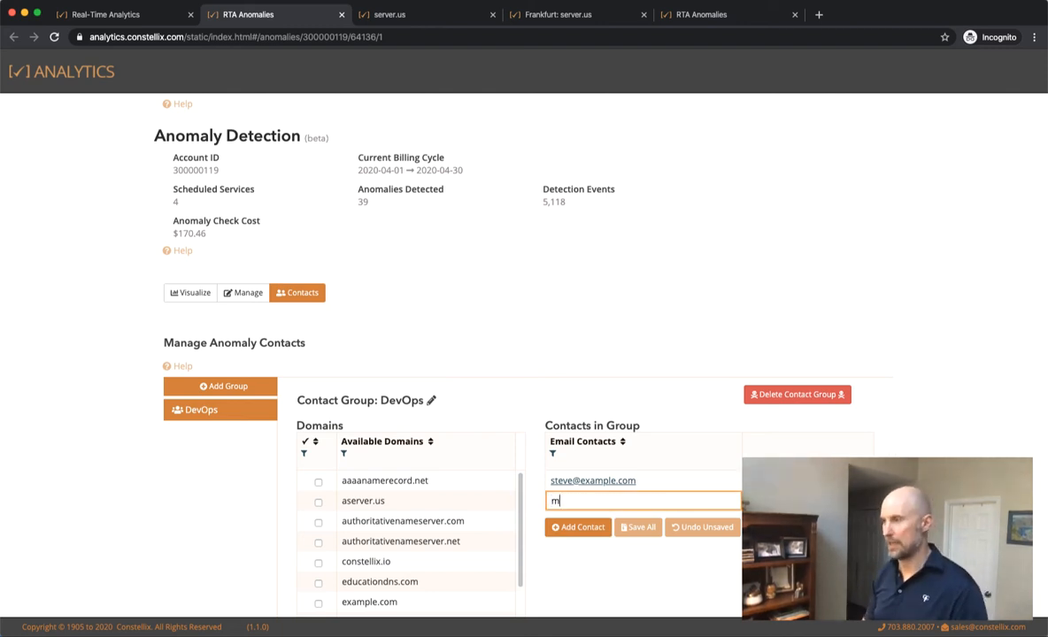
type("ike@e")
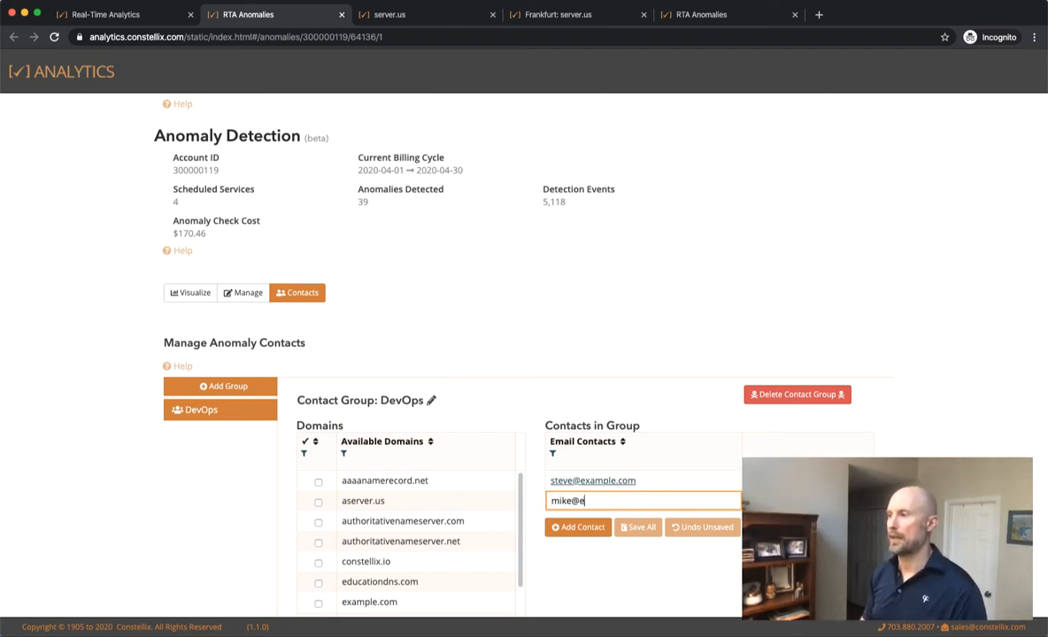
type("xample.com")
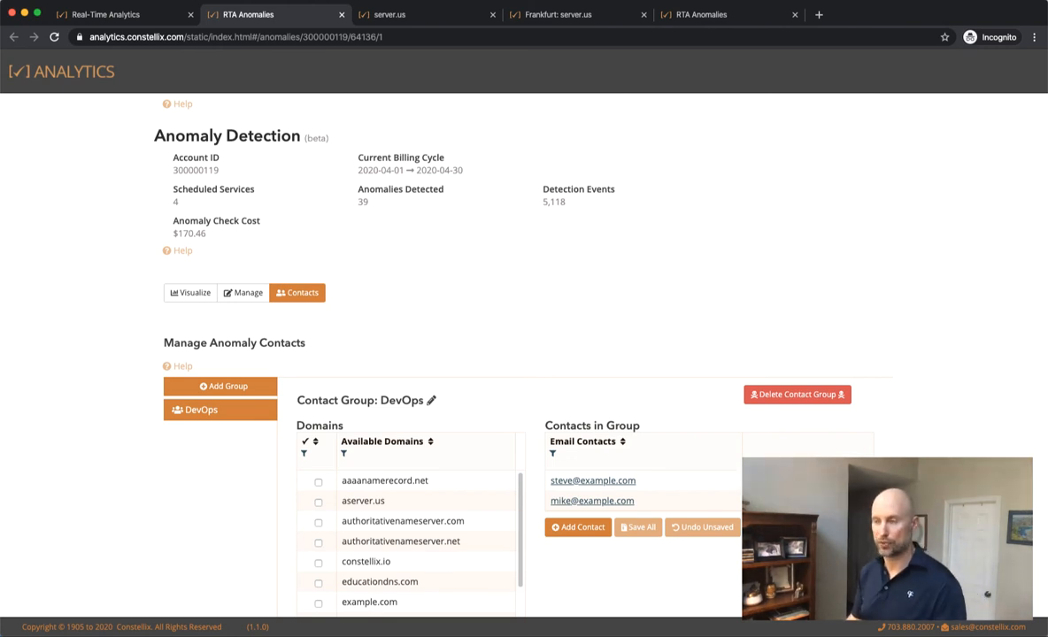
Tick server.us with the two restontechtalk domains and save the DevOps domain selection
scroll("down", 3)
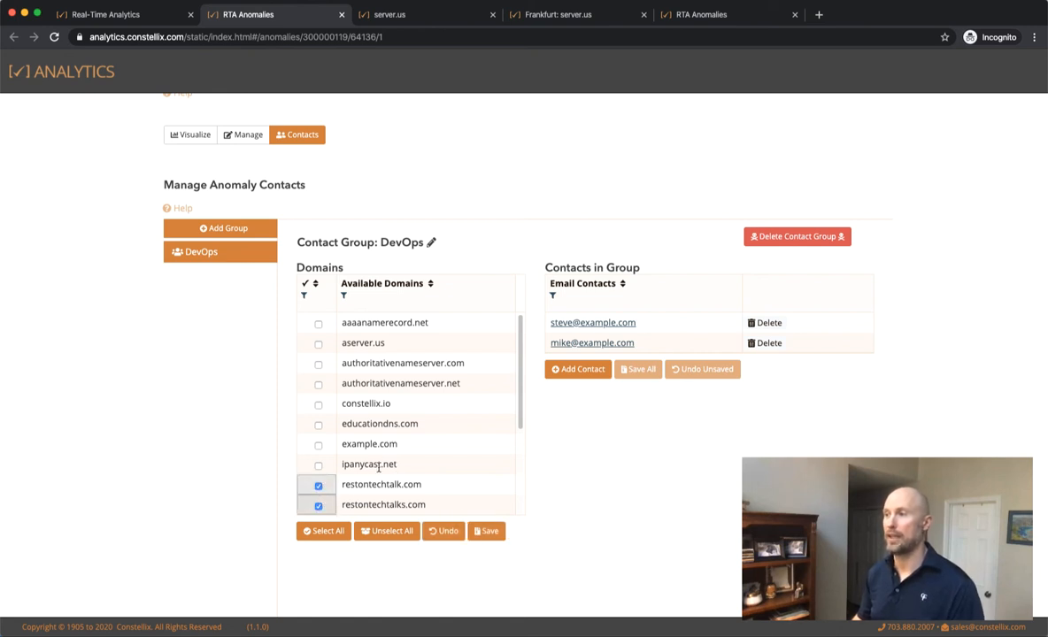
scroll("down", 3)
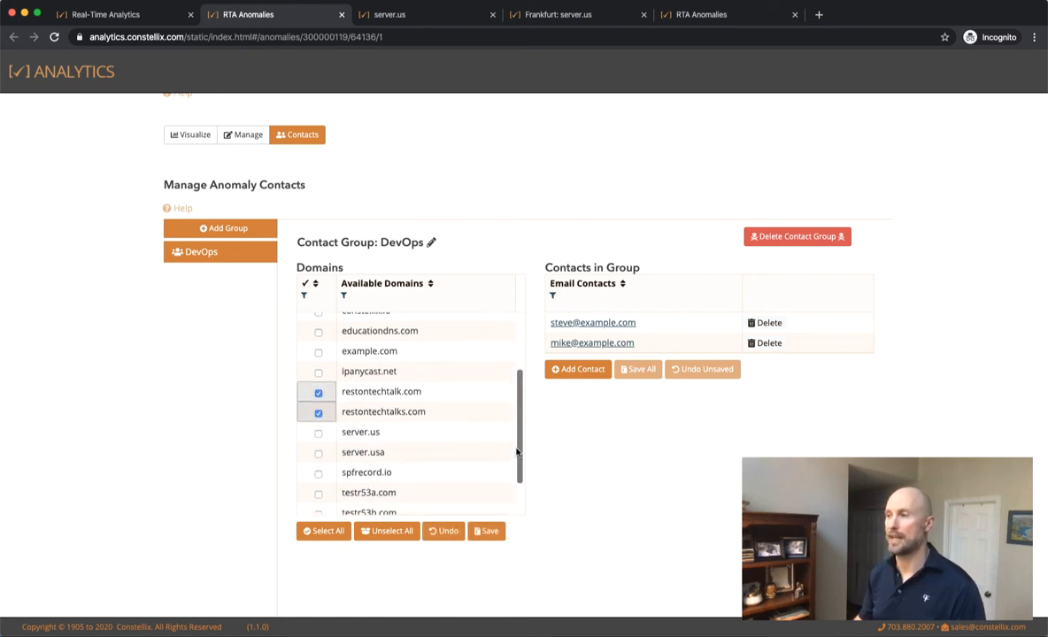
left_click(316, 432)
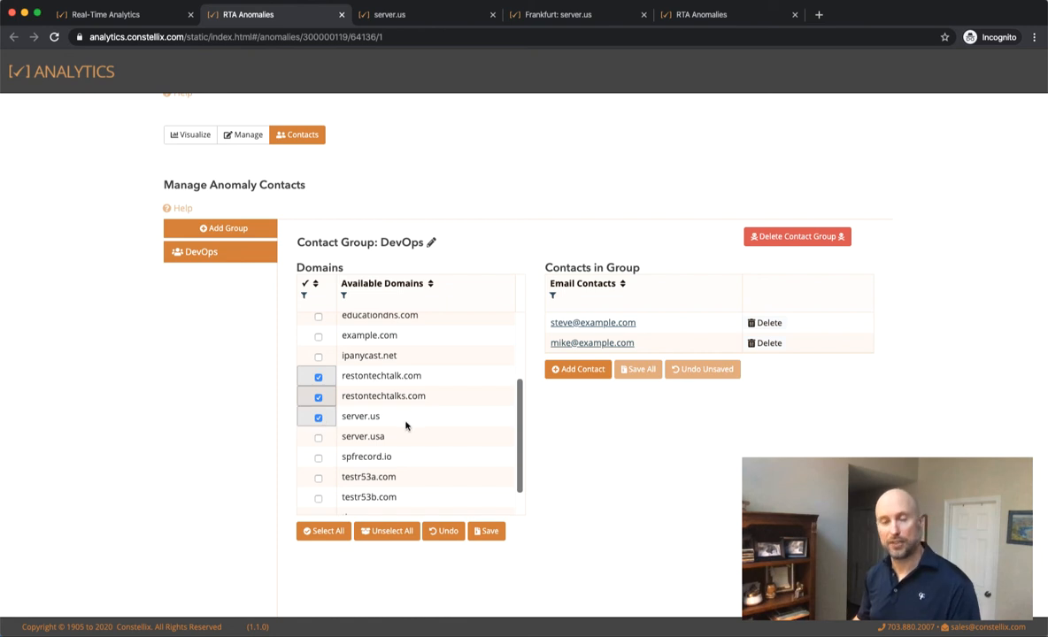
left_click(486, 532)
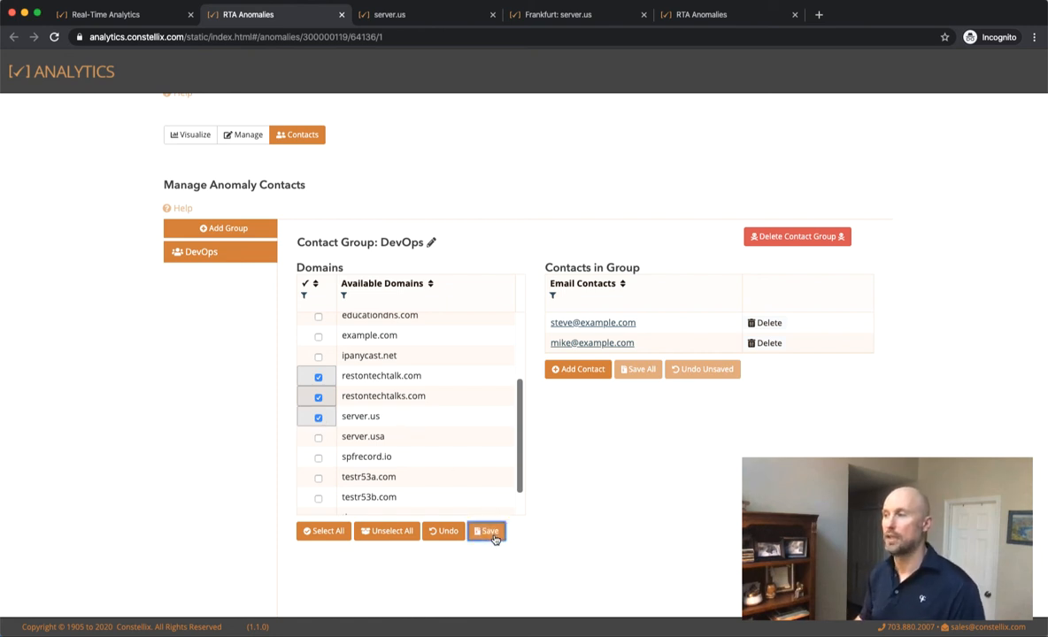
left_click(487, 531)
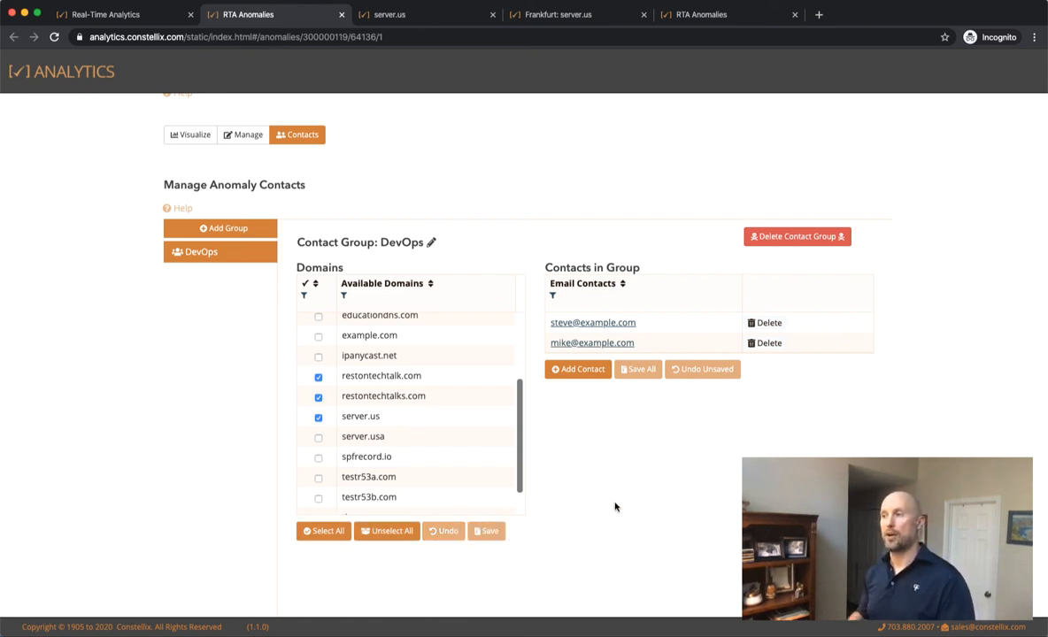
mouse_move(220, 140)
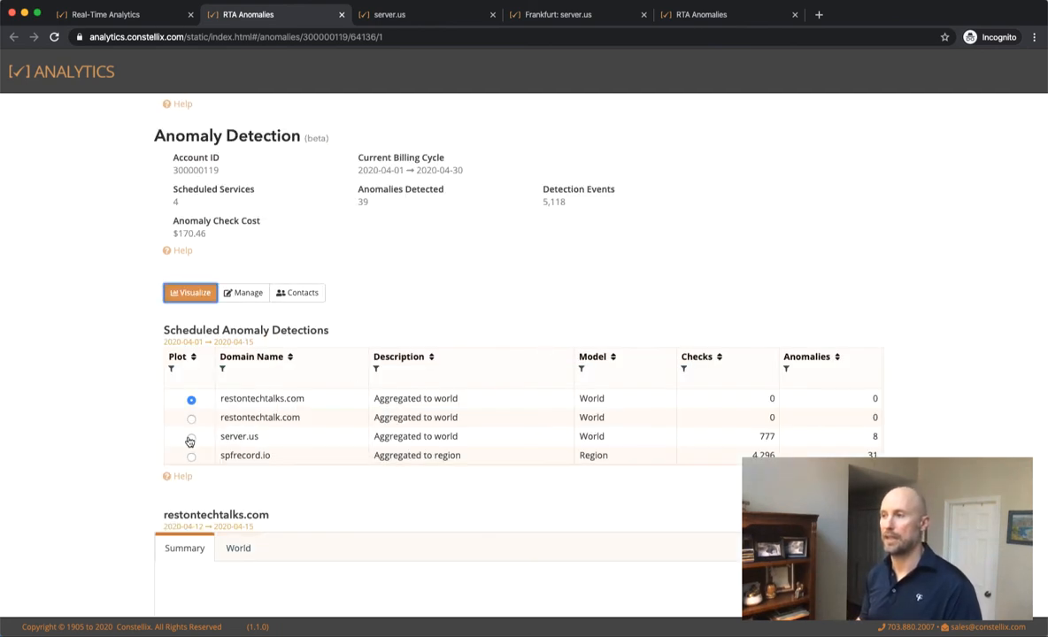
Select server.us in the Plot column to show its anomaly chart and detection events
left_click(190, 440)
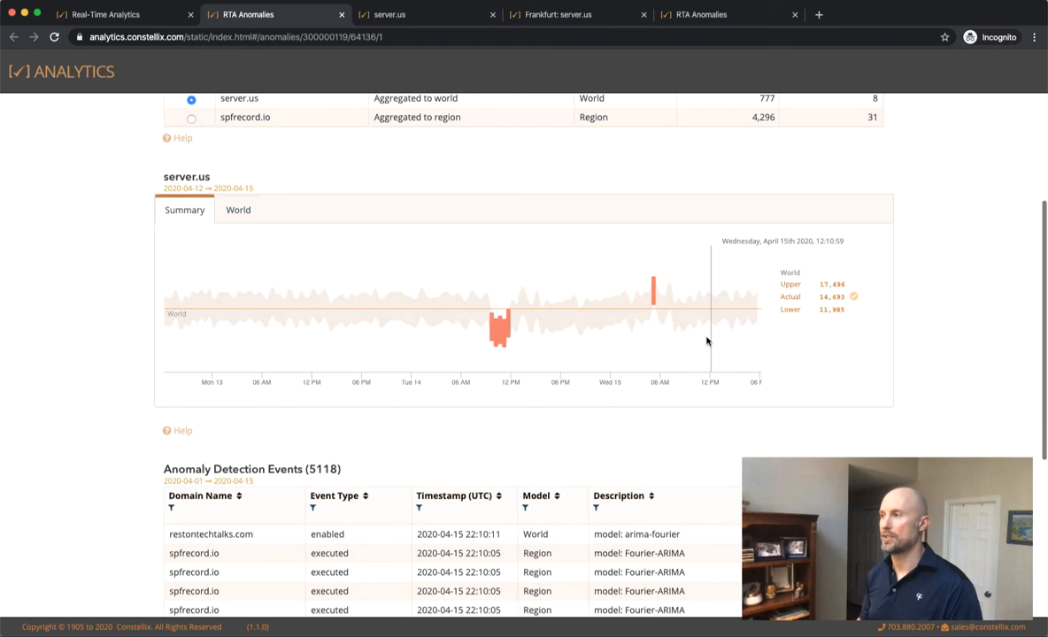
mouse_move(653, 305)
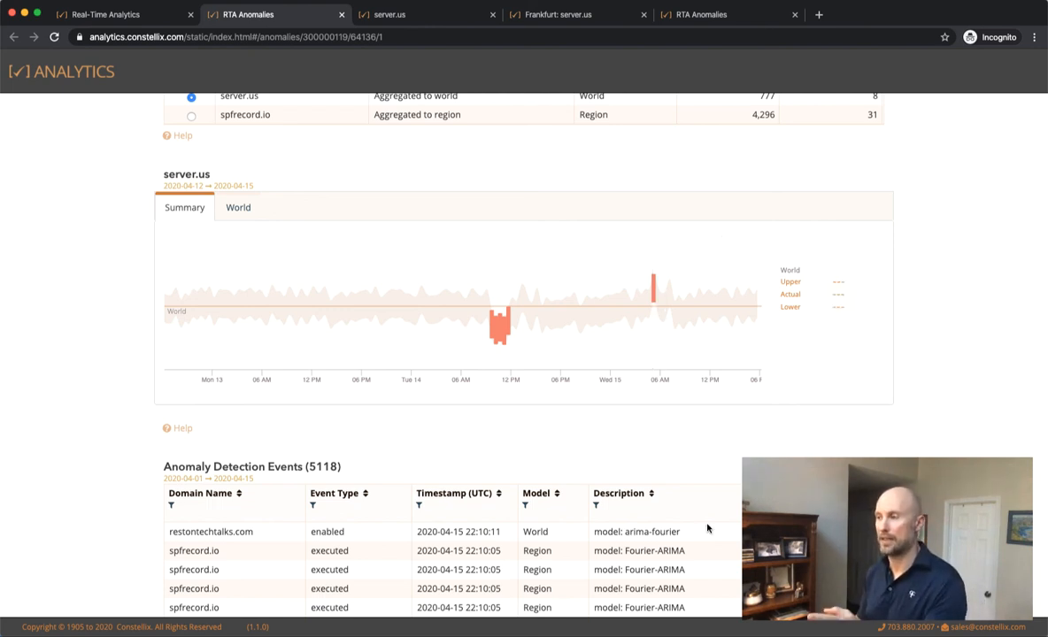
mouse_move(689, 535)
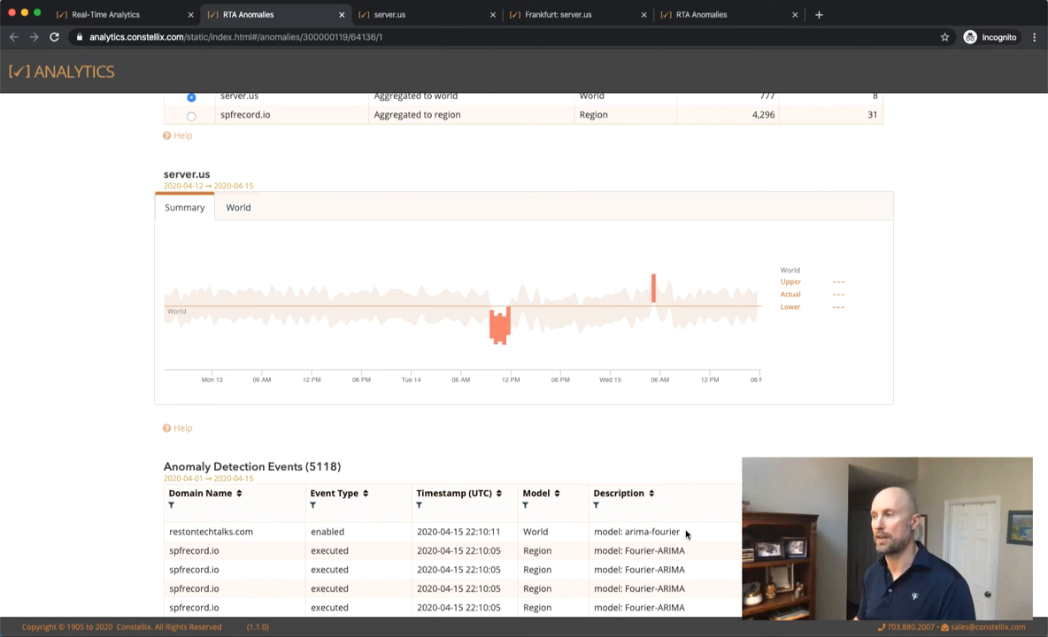